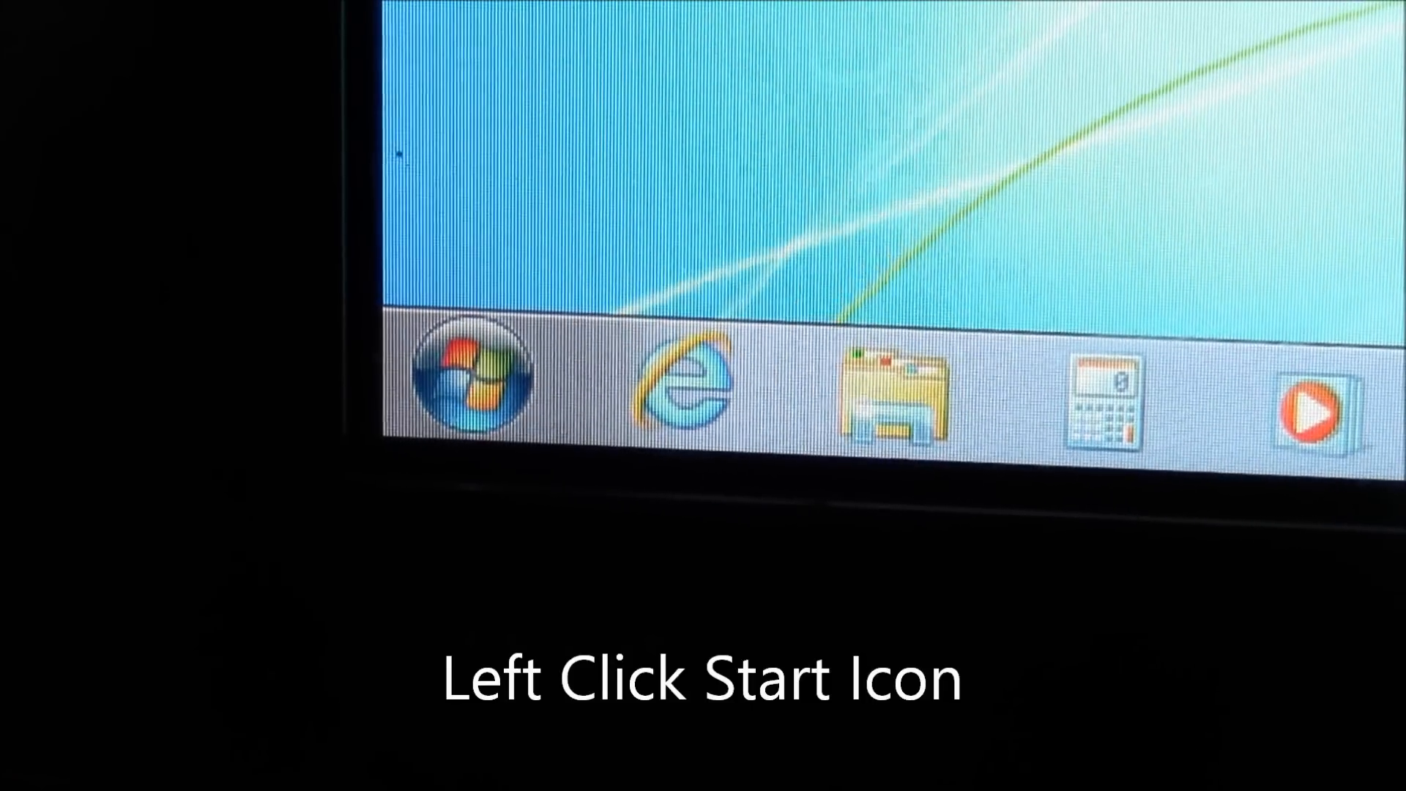
Launch cmd from Start search as administrator and approve the UAC prompt
left_click(467, 376)
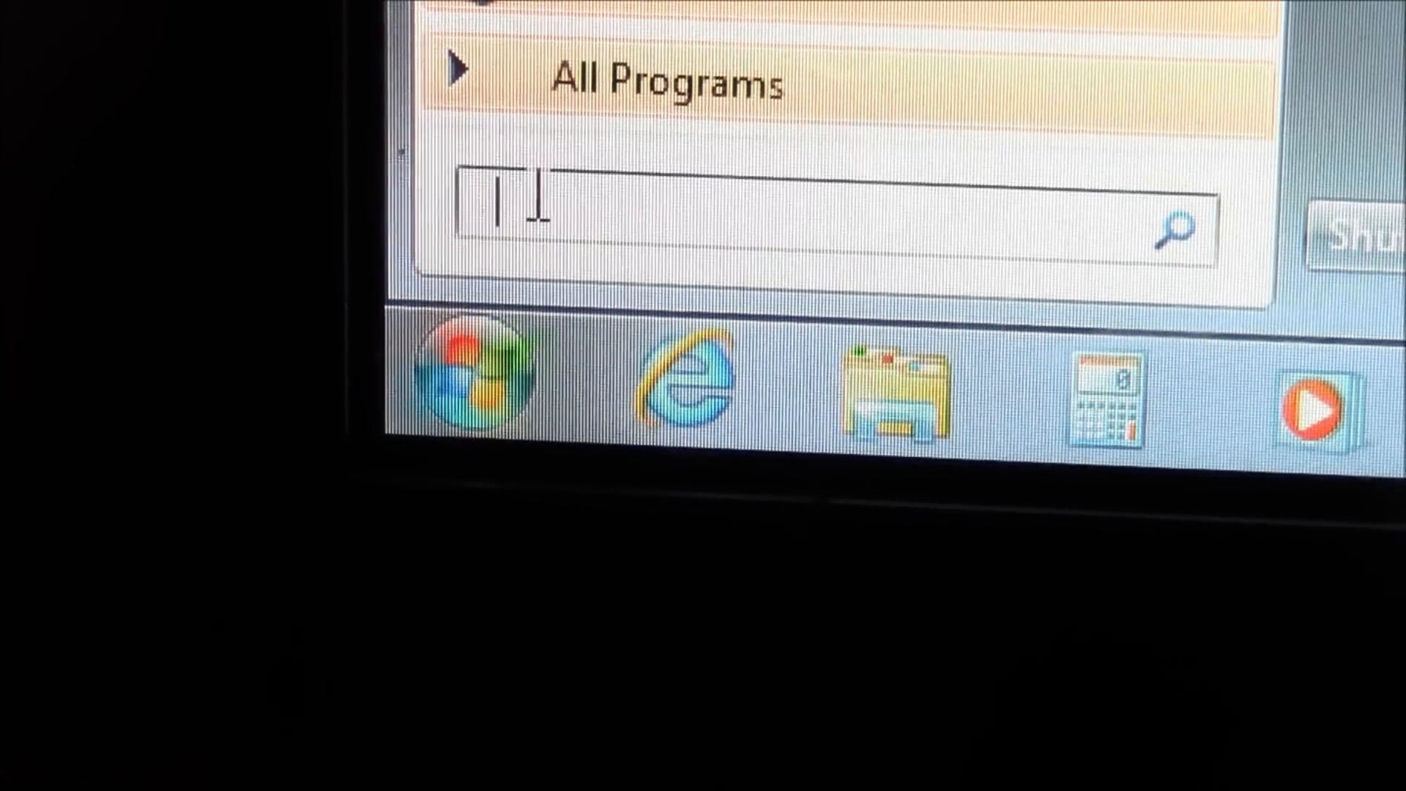
type("cmd")
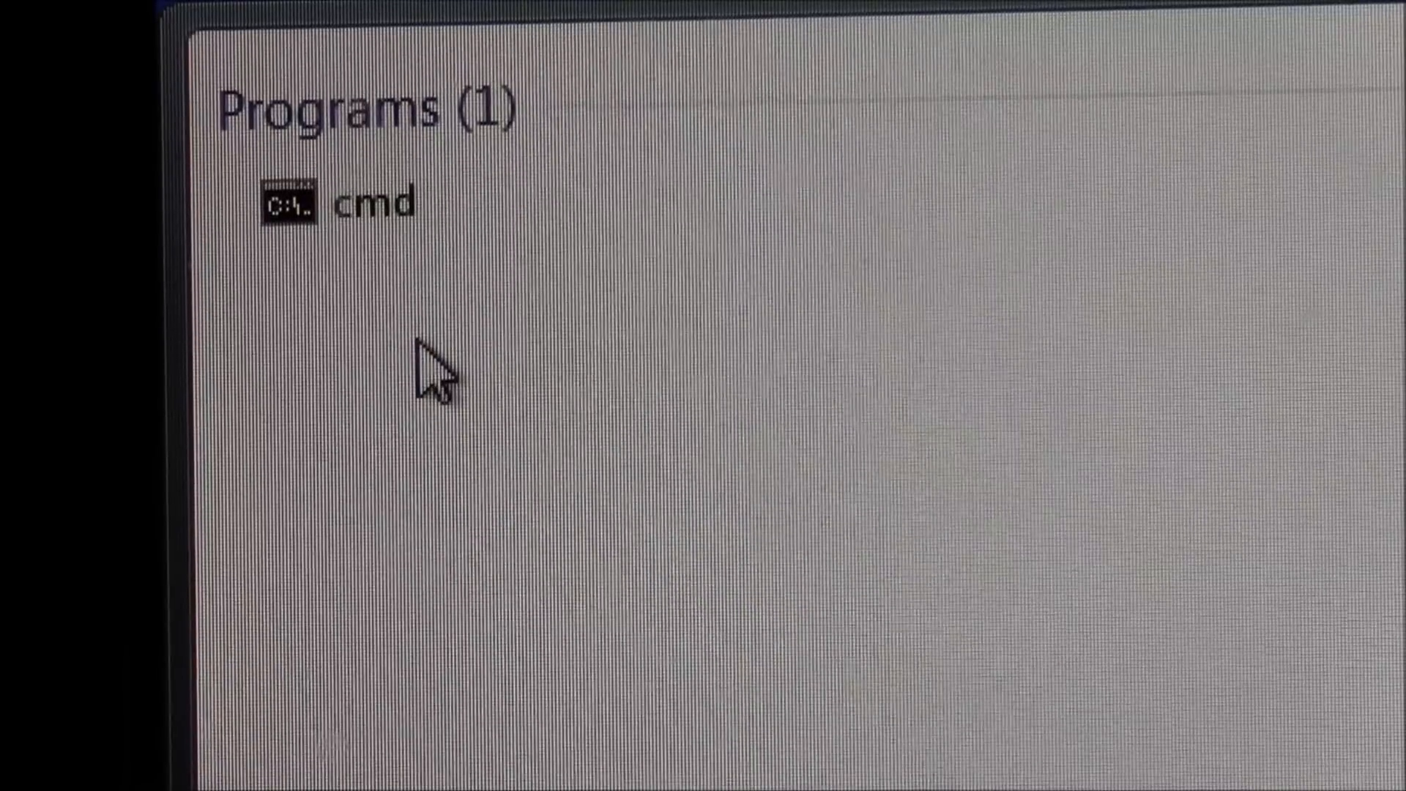
right_click(372, 207)
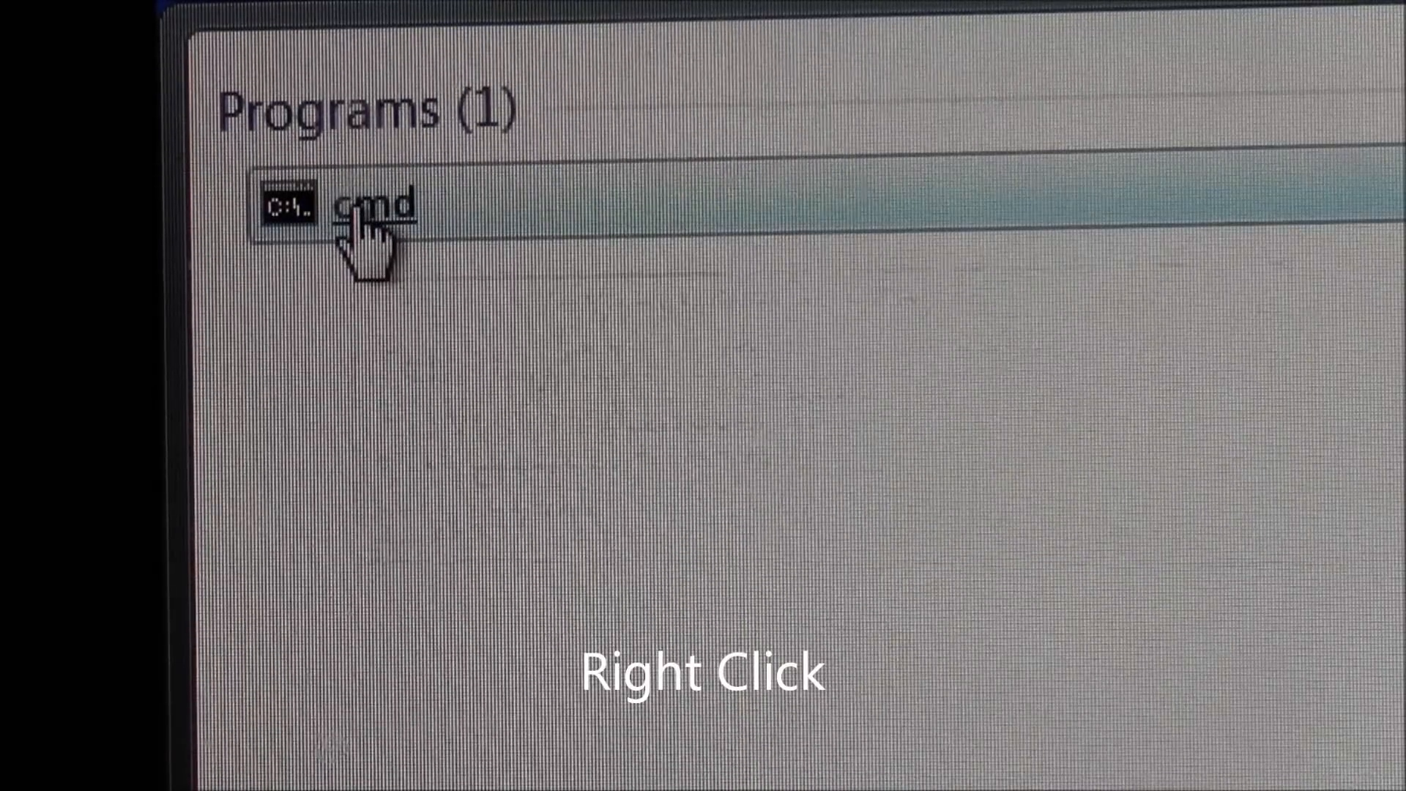
right_click(368, 206)
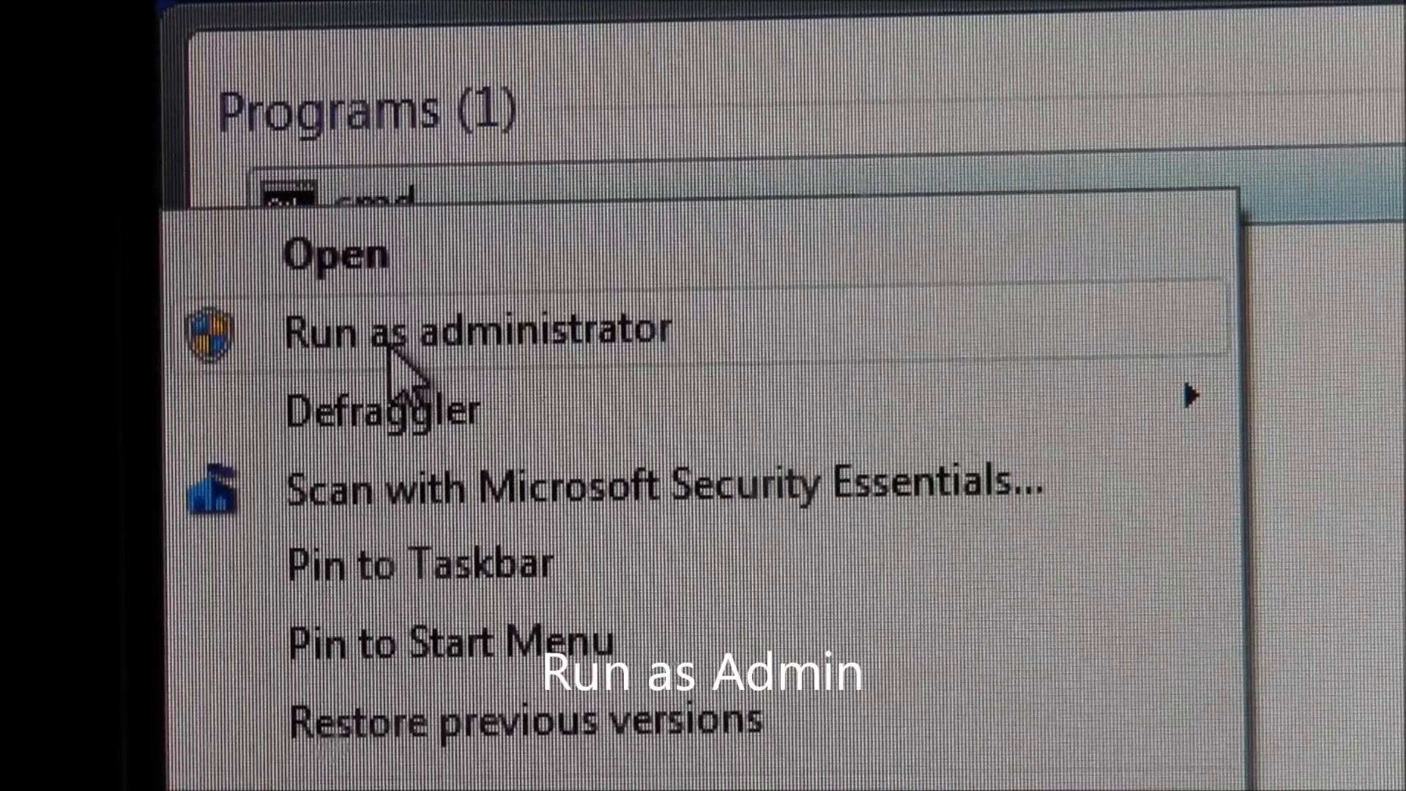
left_click(479, 331)
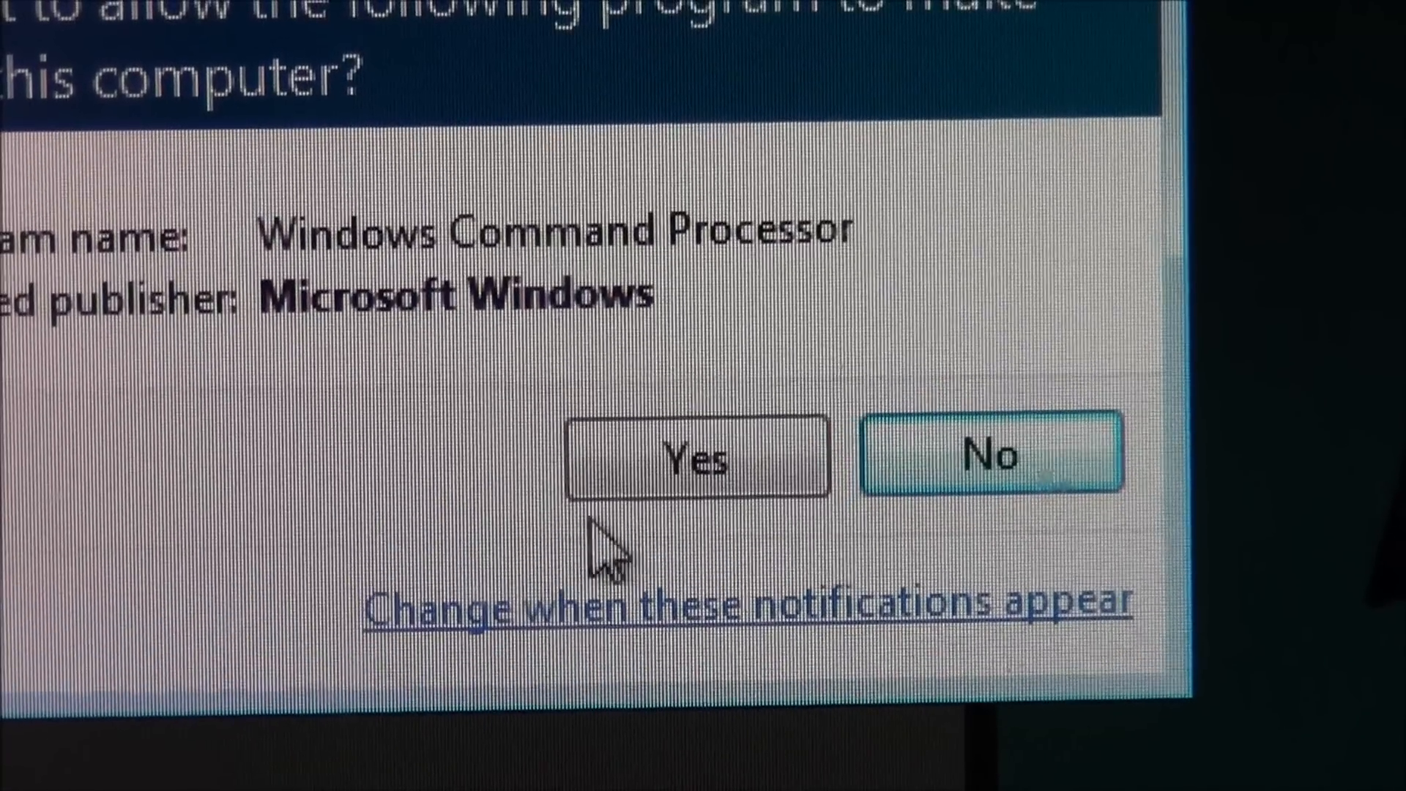
left_click(695, 457)
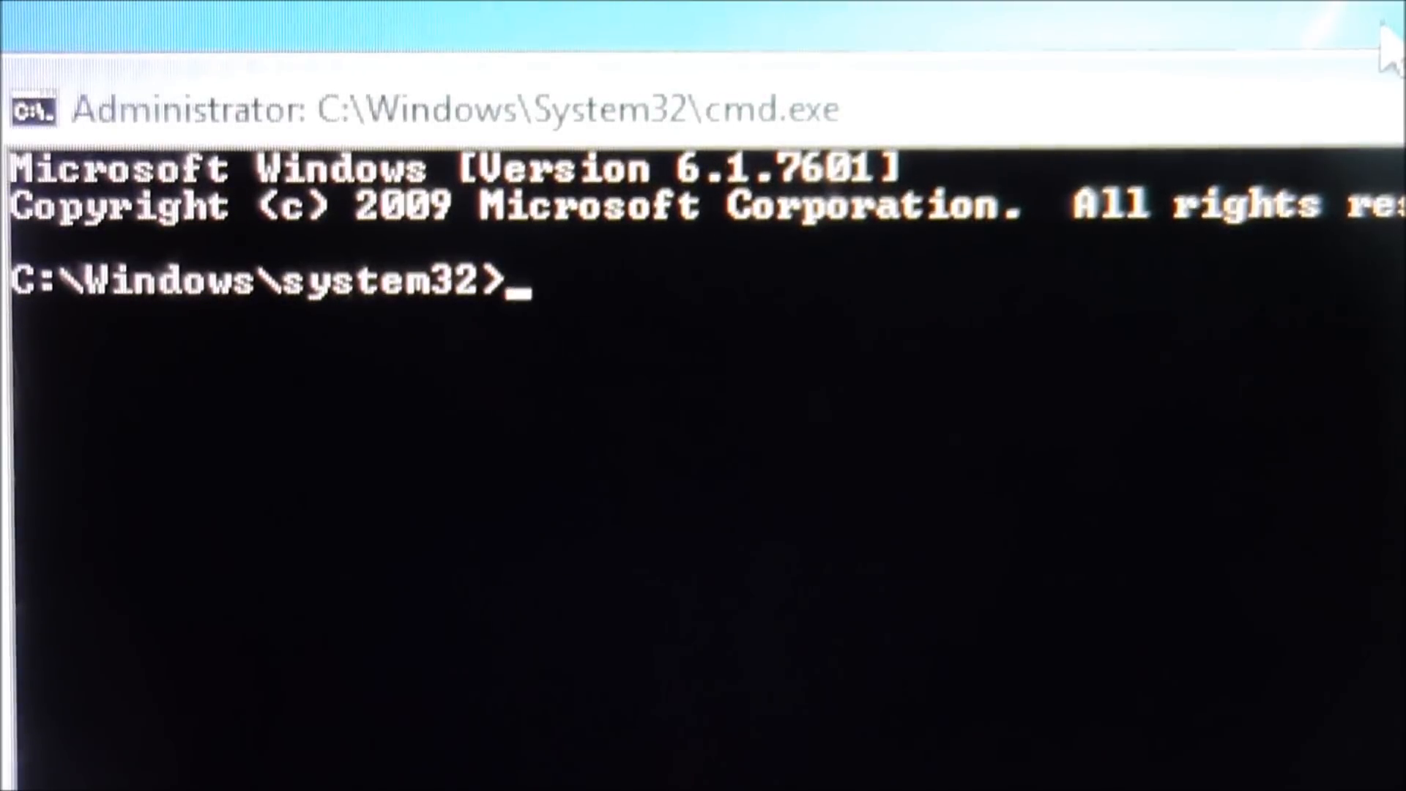
Run 'netsh winsock reset catalog' to reset the Winsock catalog
type("net")
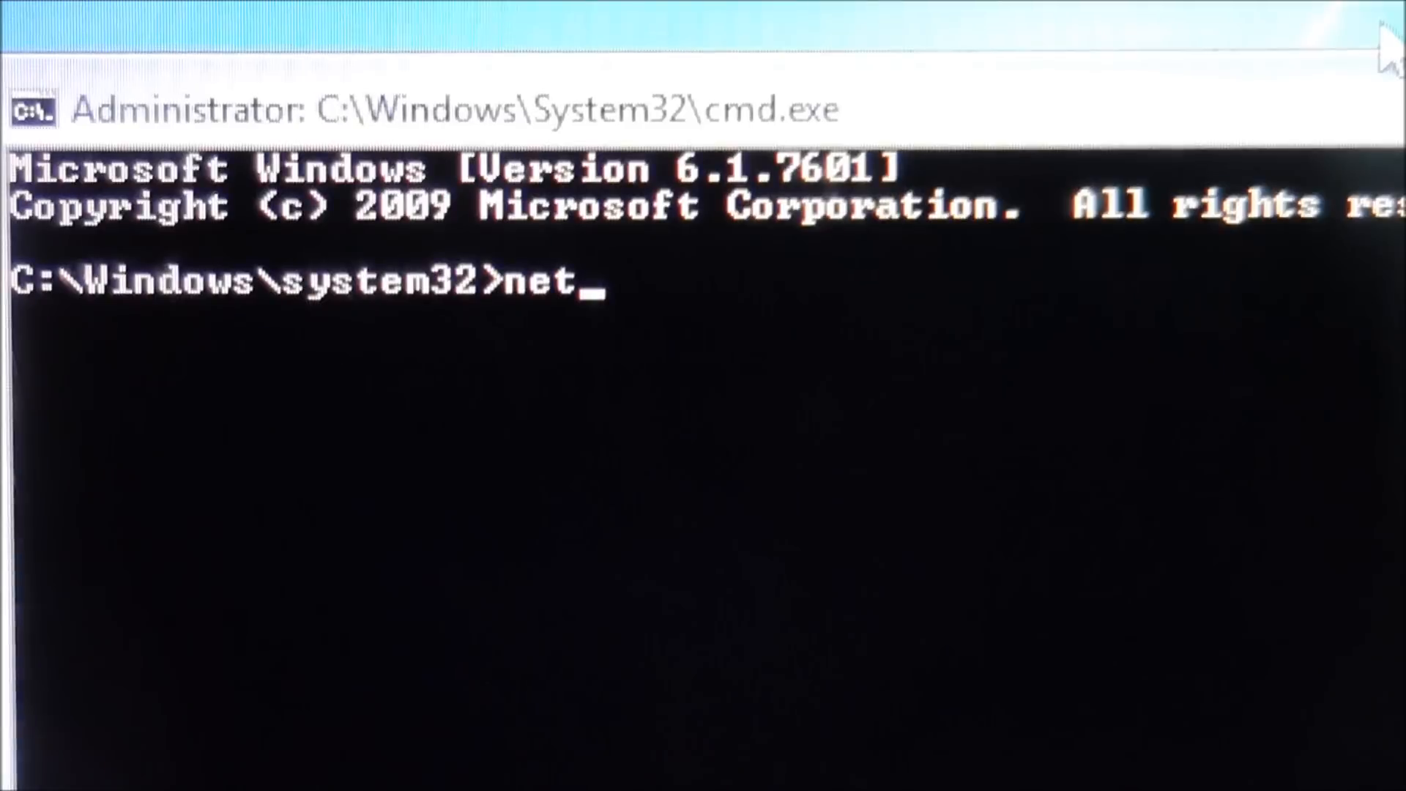
type("sh")
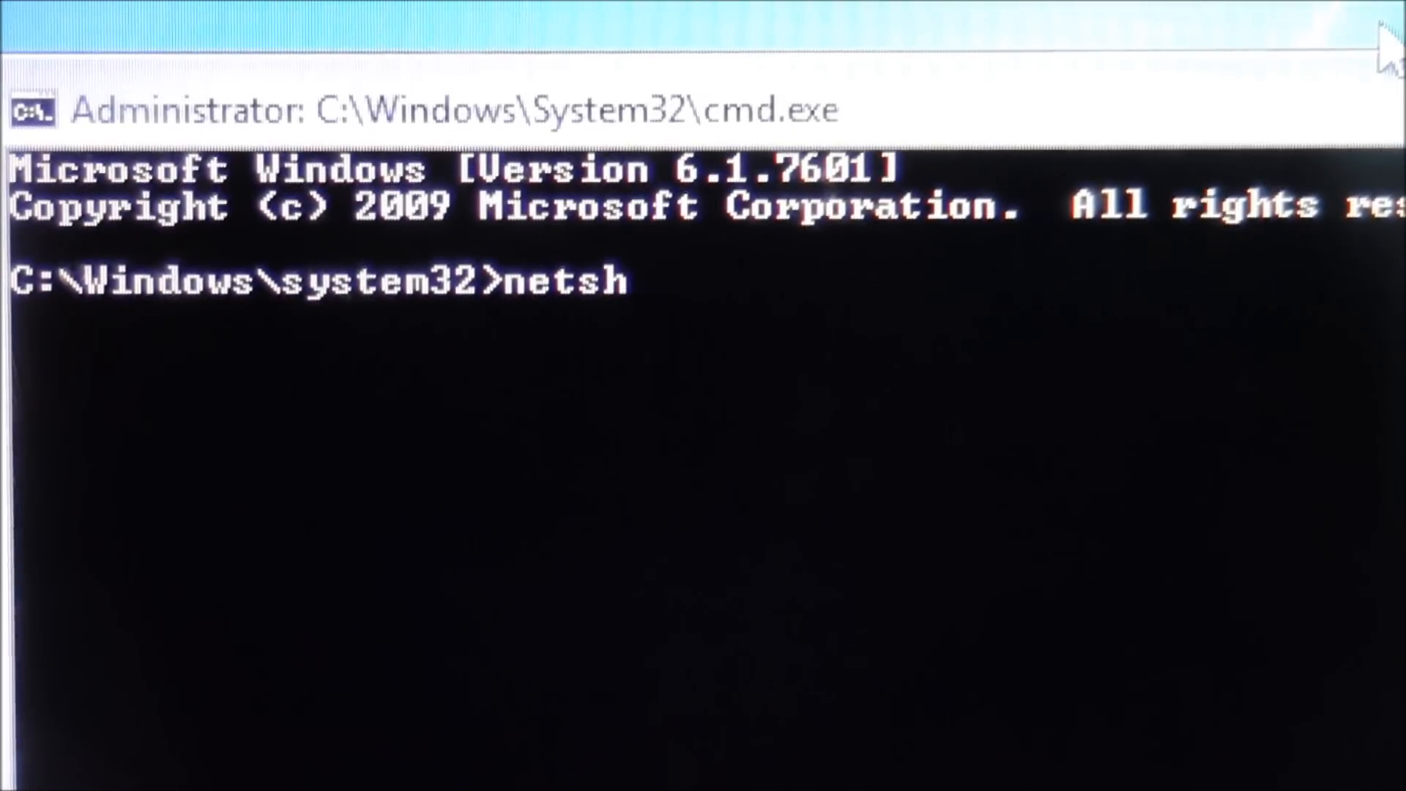
type("w")
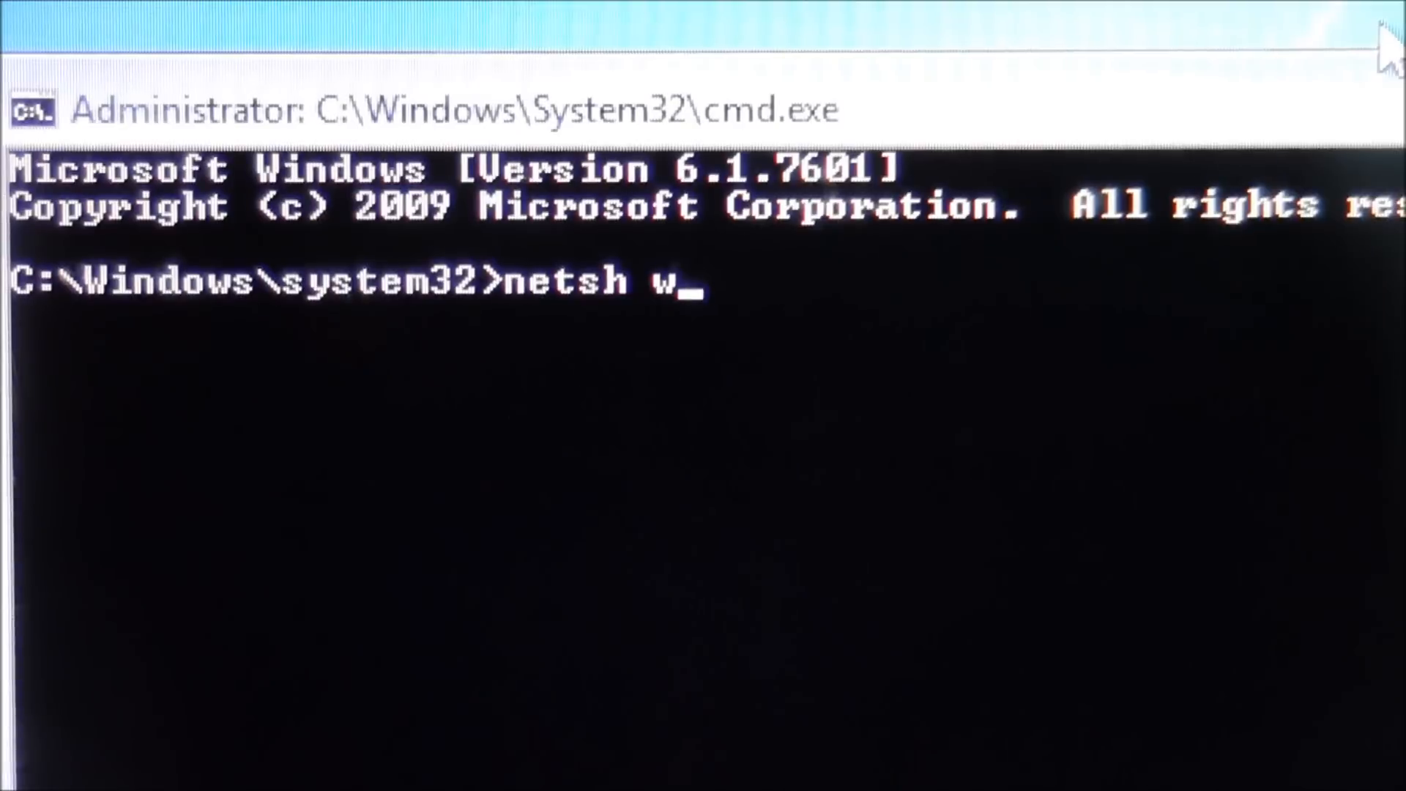
type("inso")
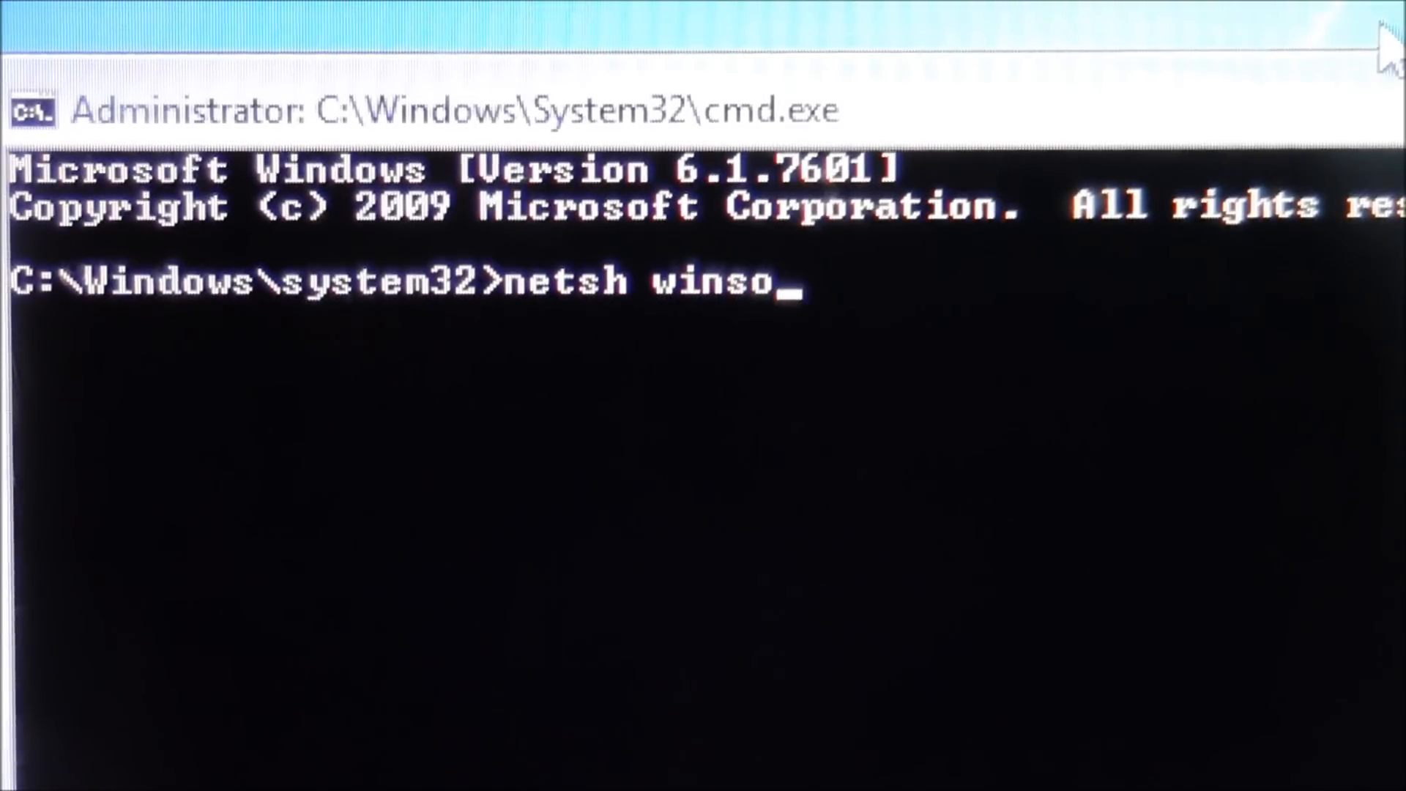
type("ck")
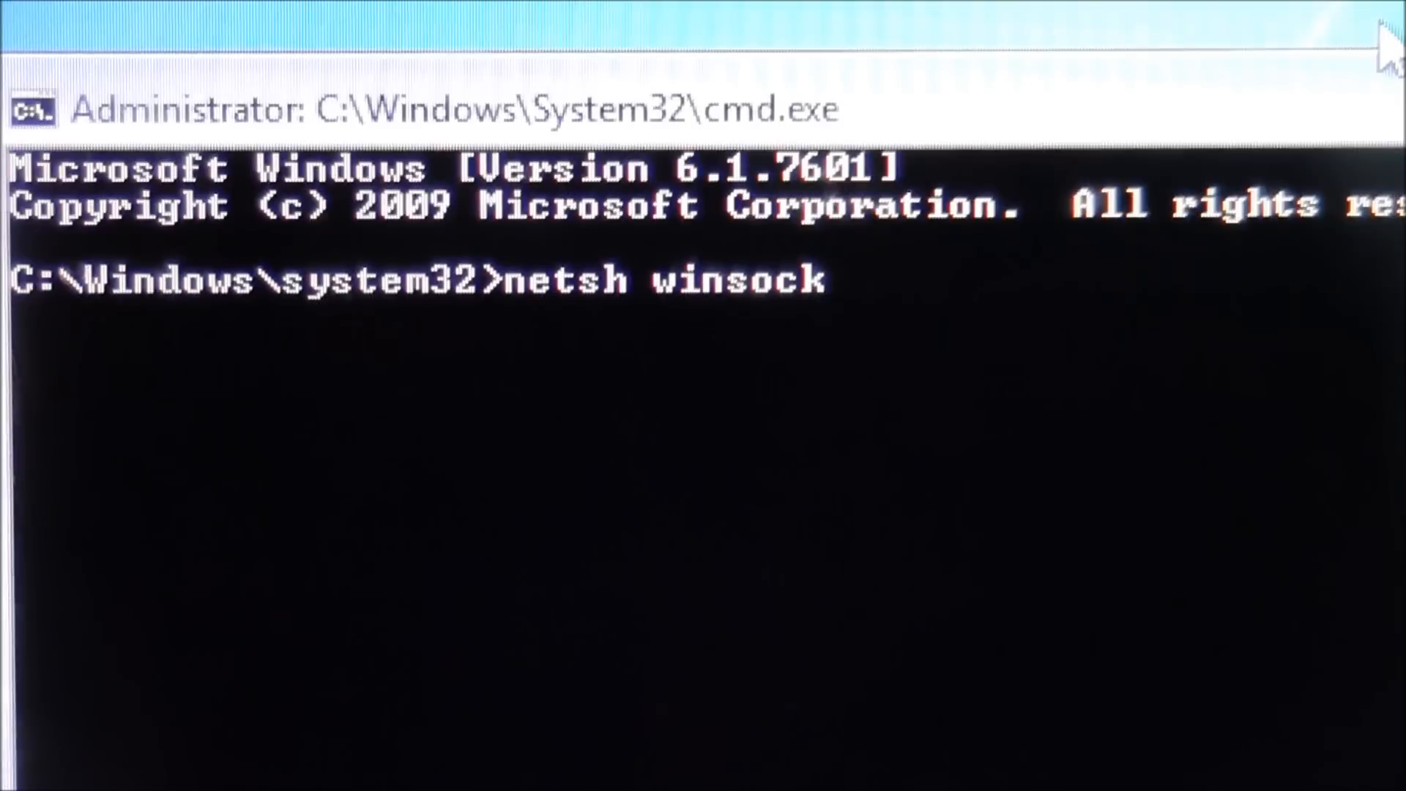
type("r")
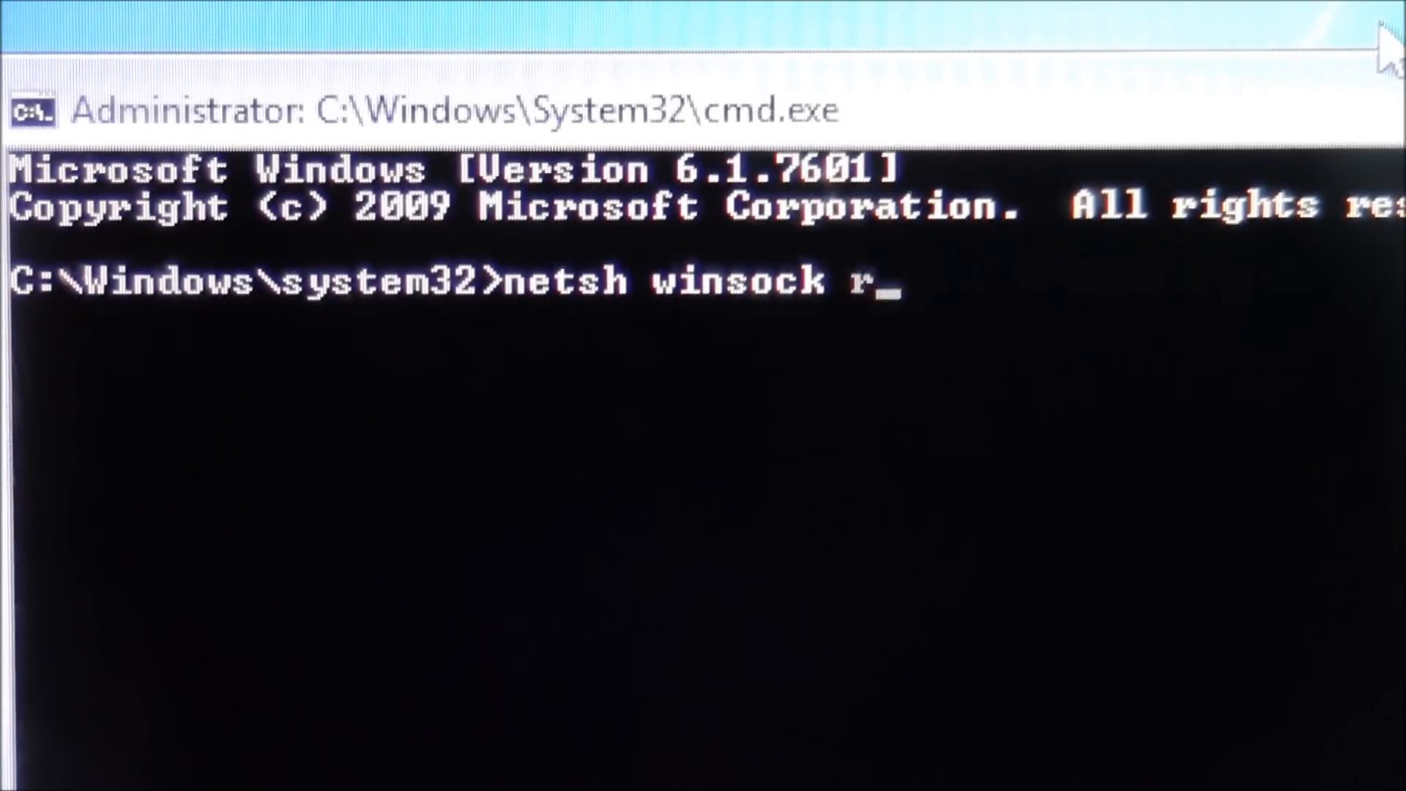
type("eset")
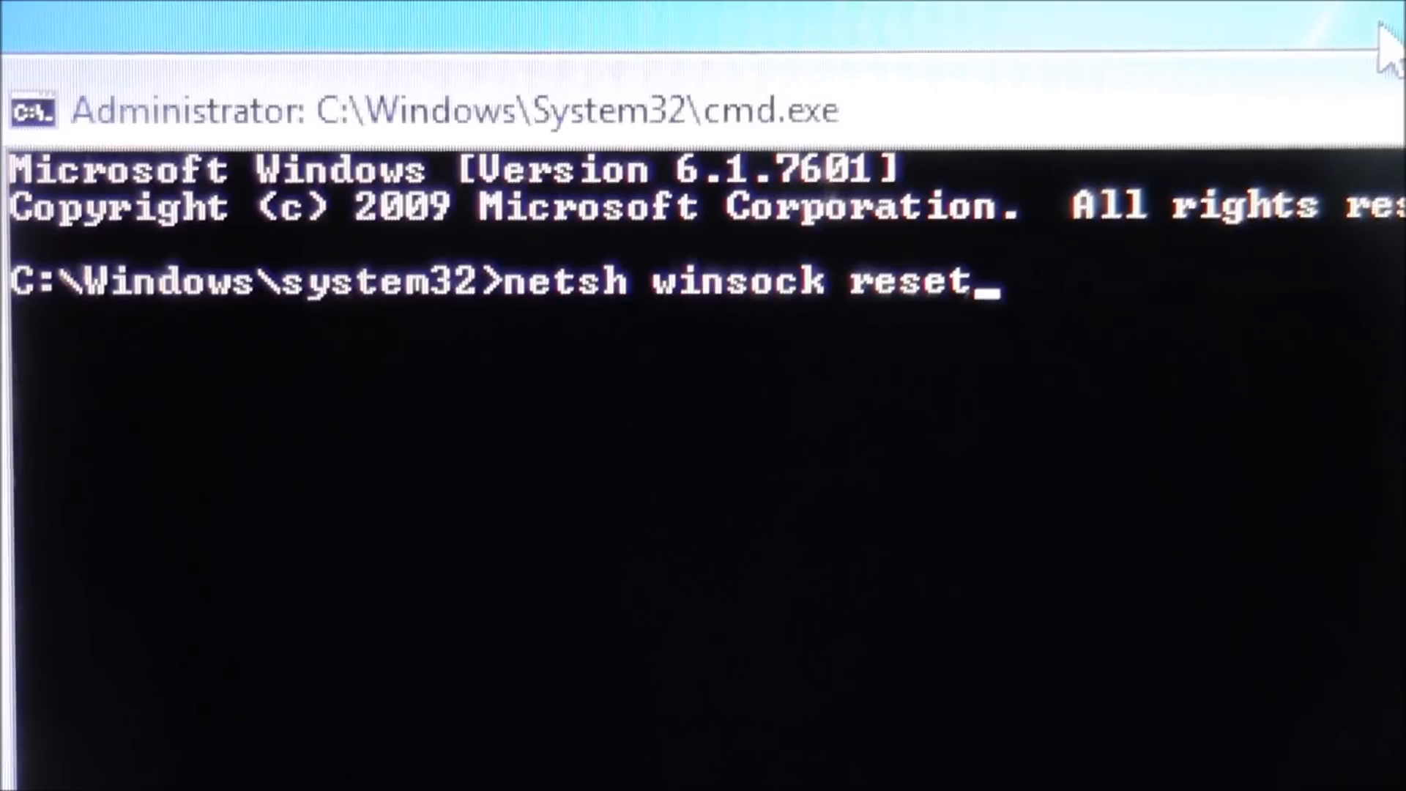
type("cat")
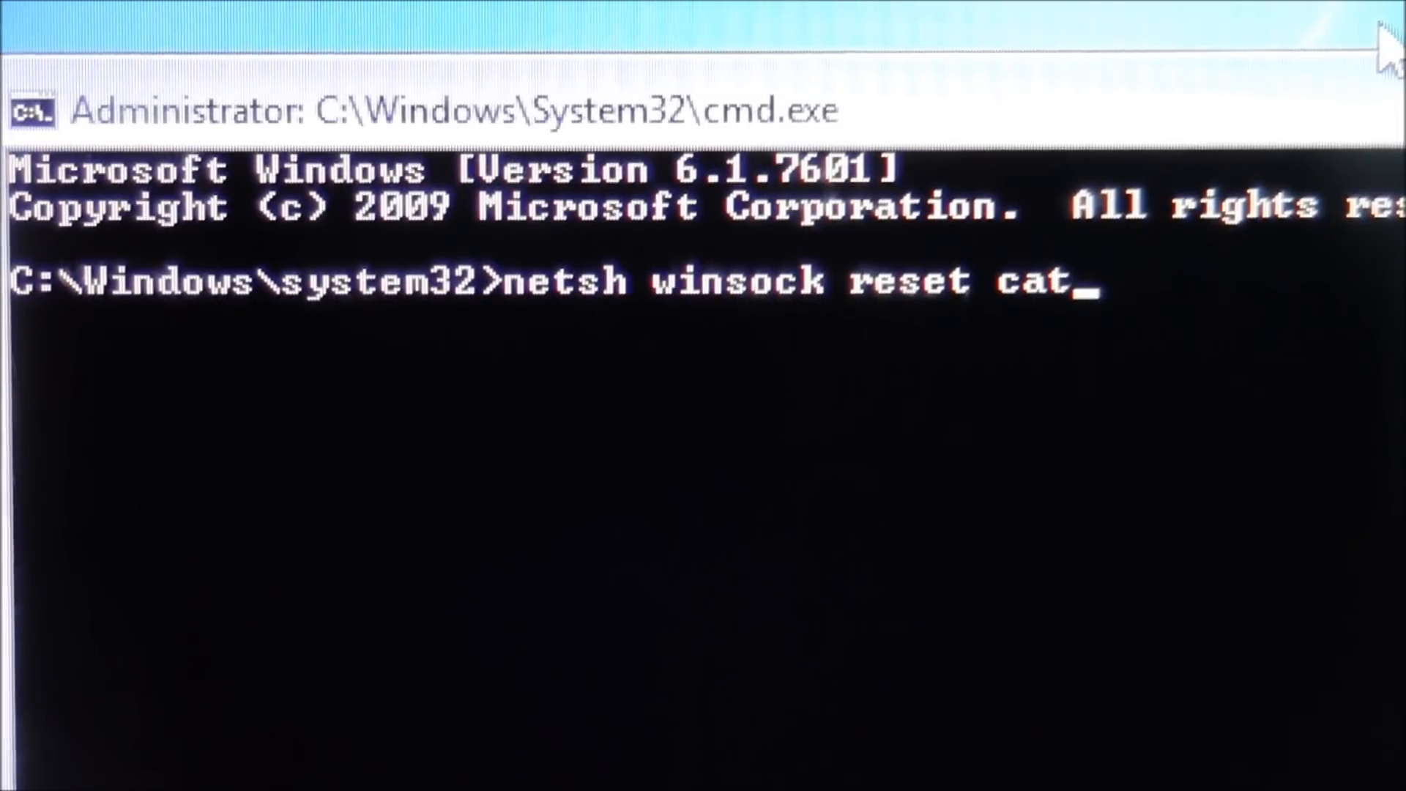
type("alog")
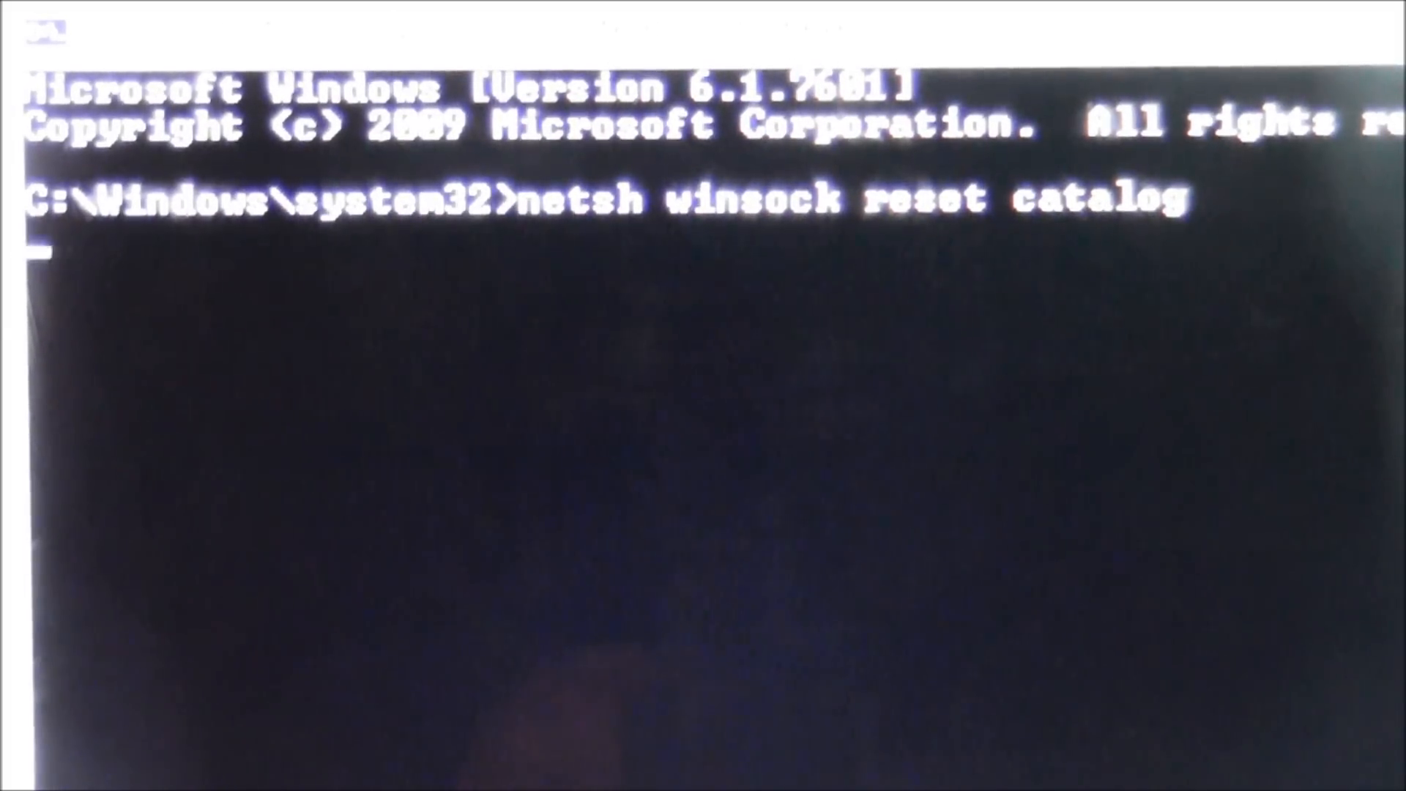
key("Return")
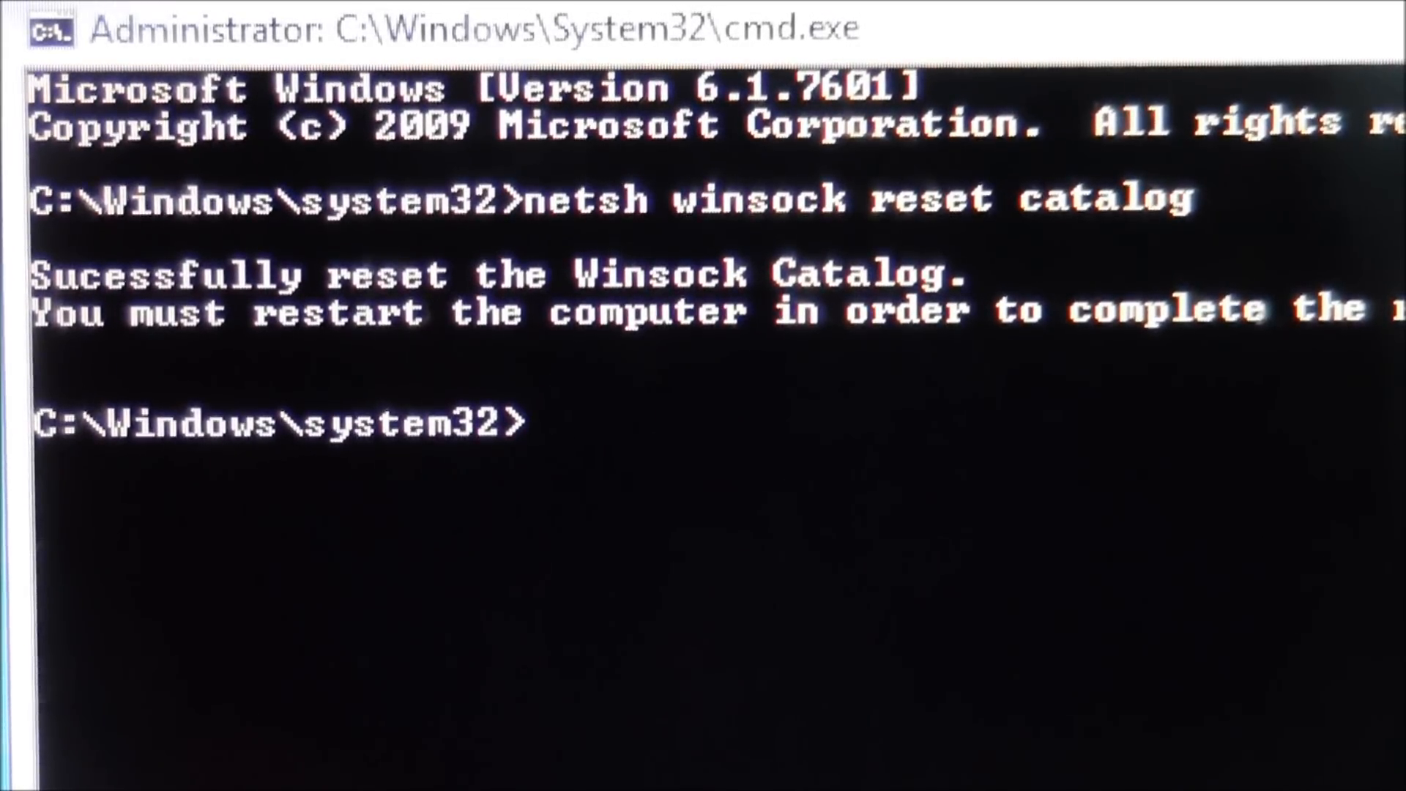
Run 'netsh int ipv6 reset reset.log' to reset IPv6 with logging
type("netsh")
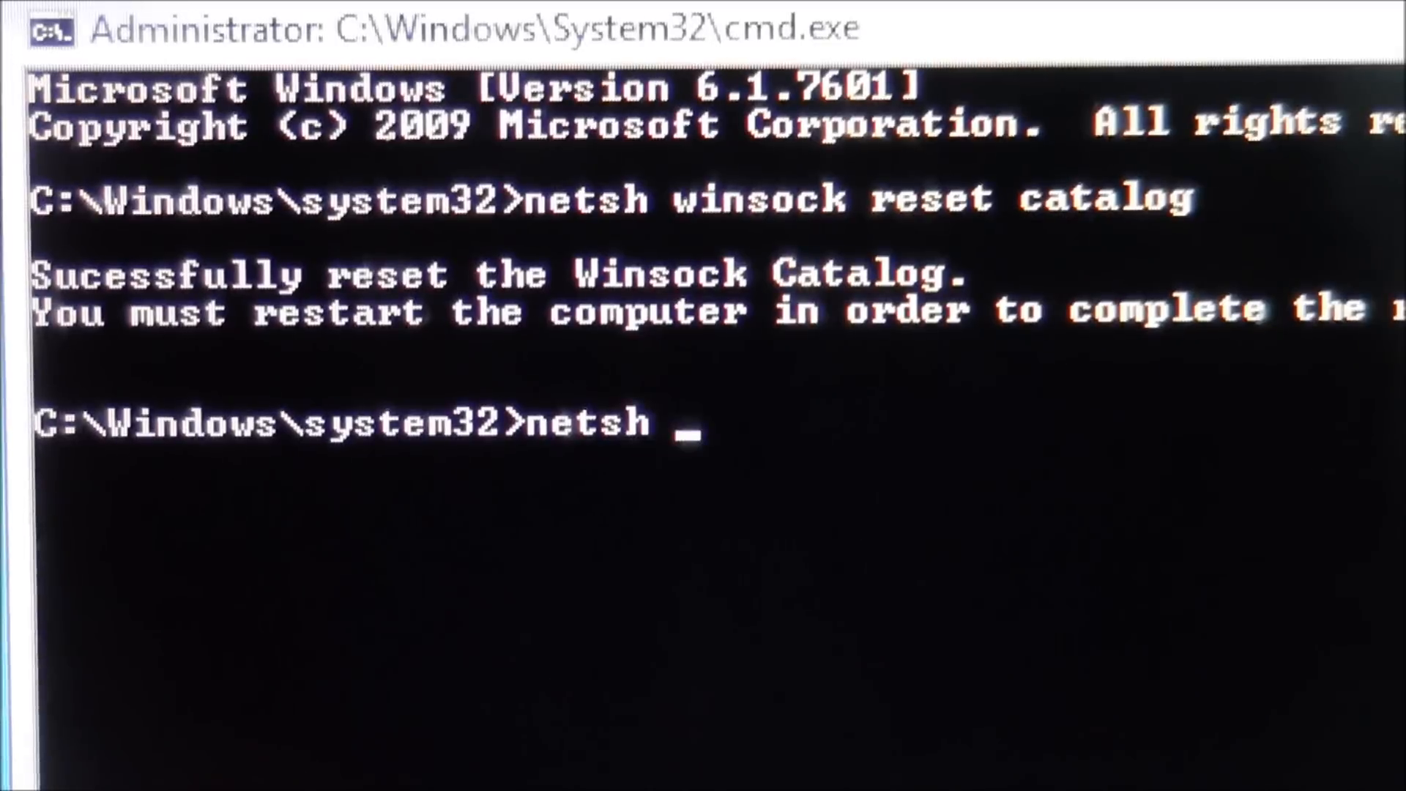
type("int")
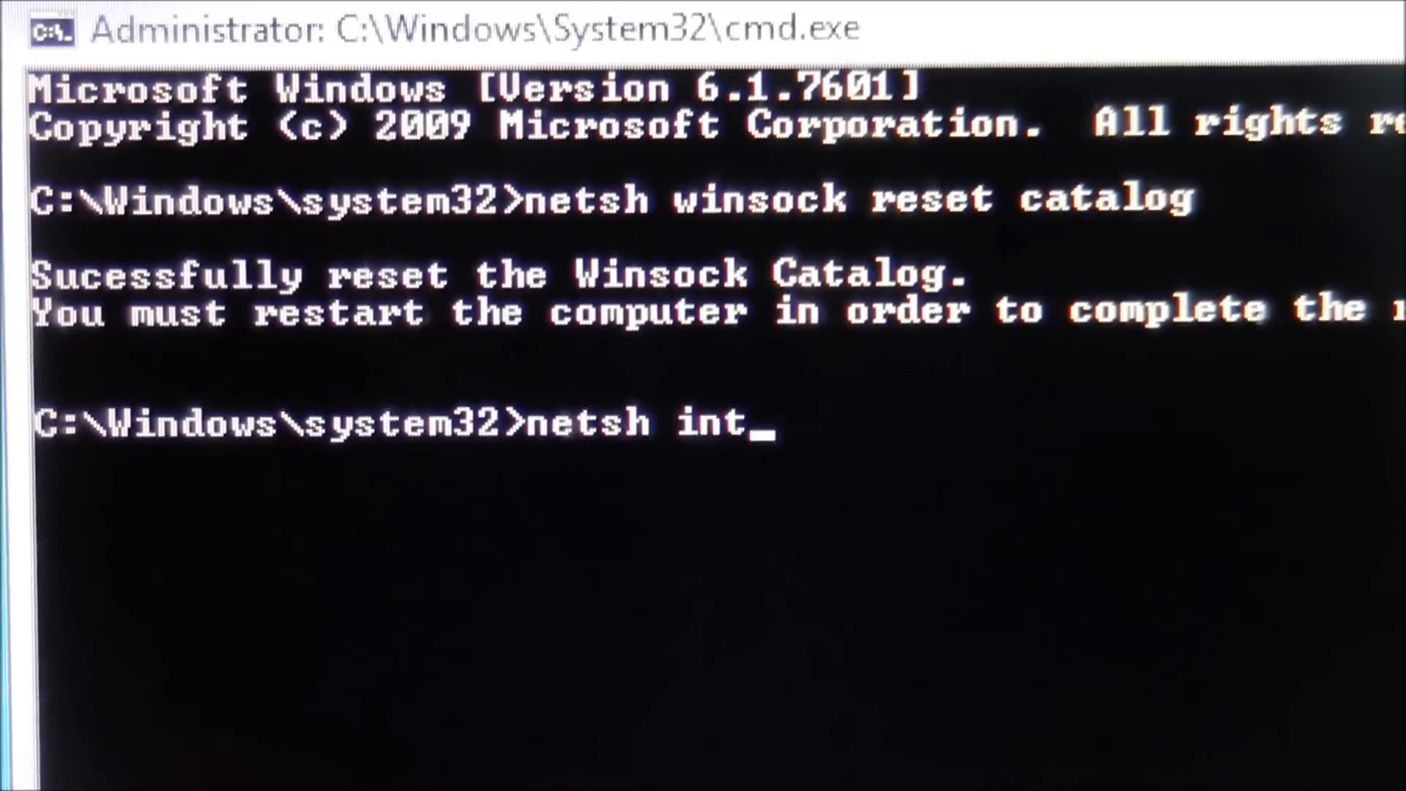
type("ipv")
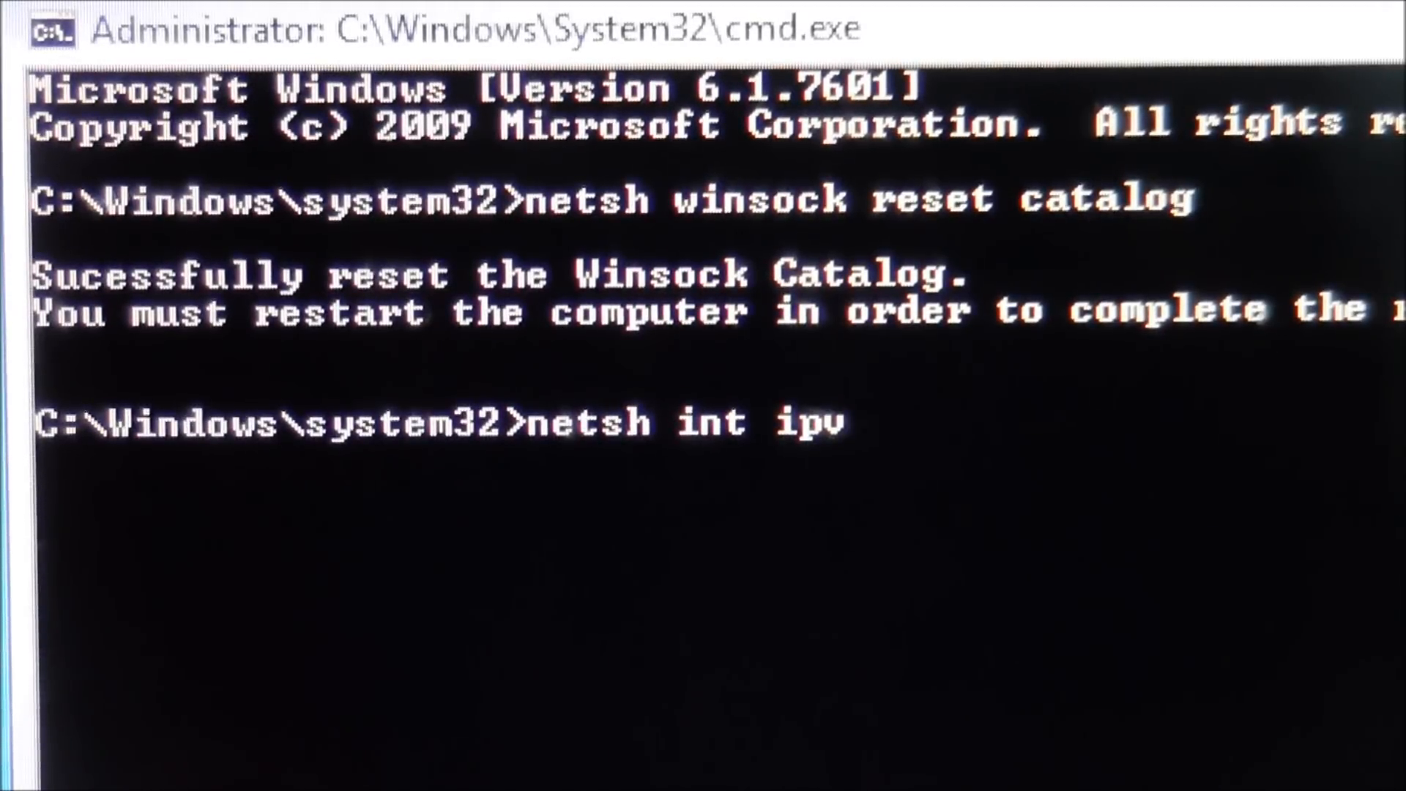
type("6")
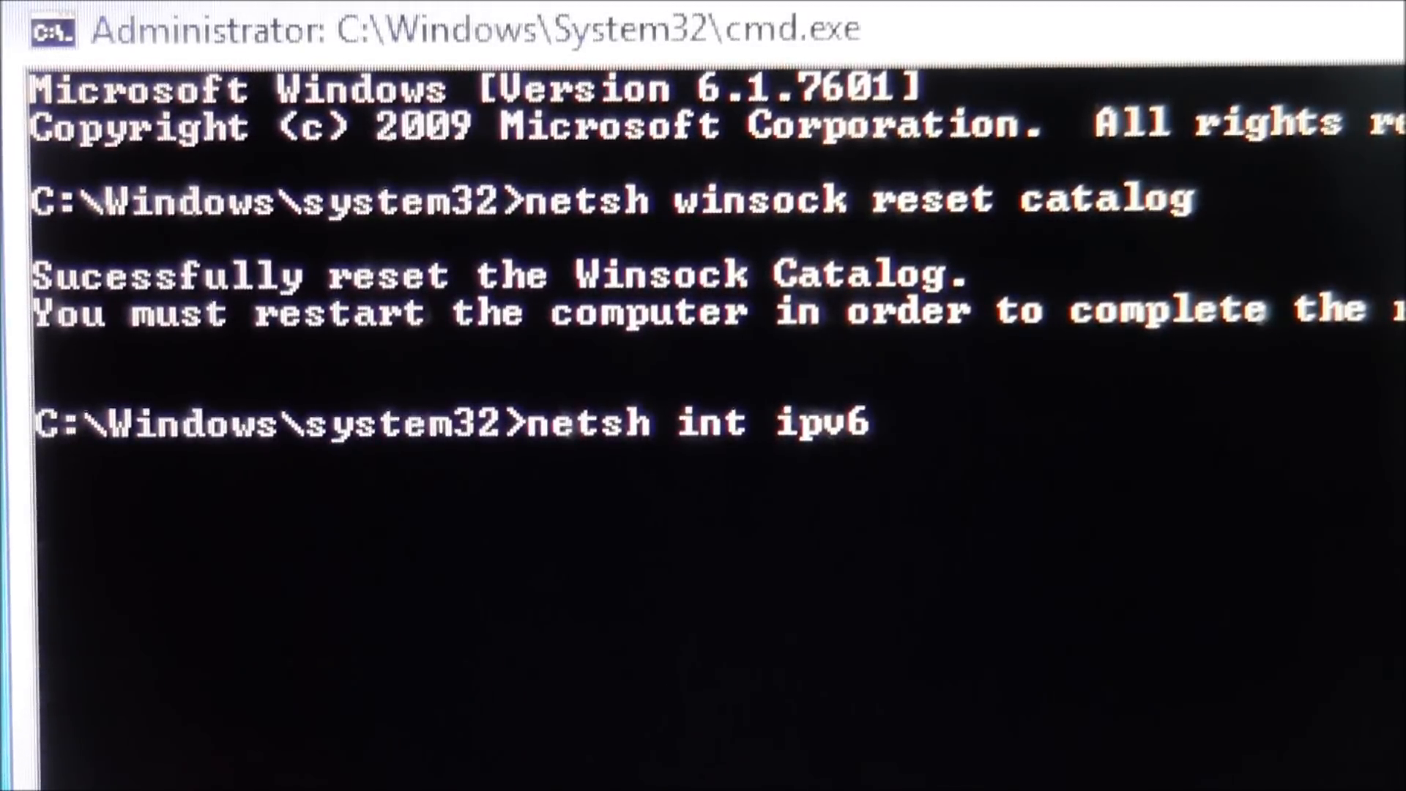
type("reset")
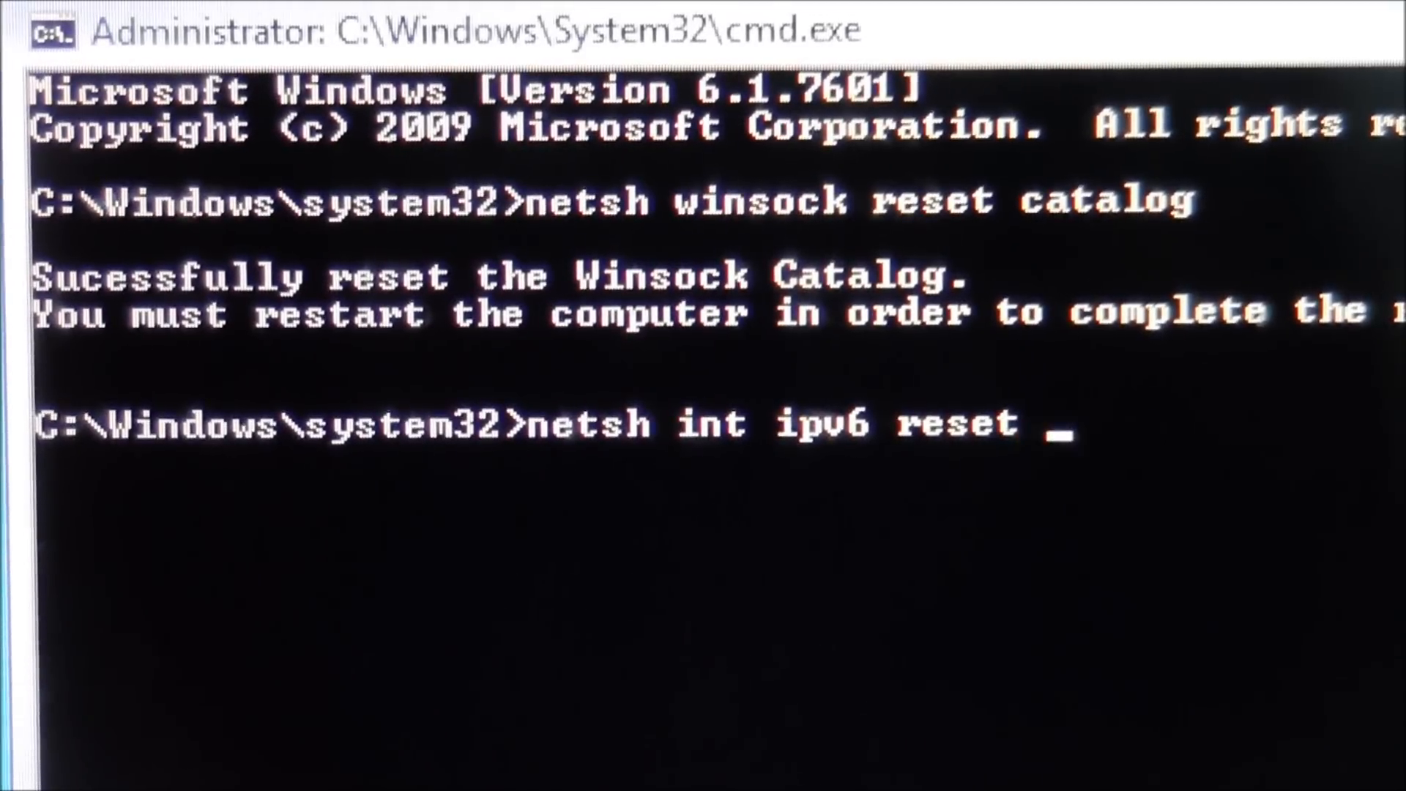
type("reset")
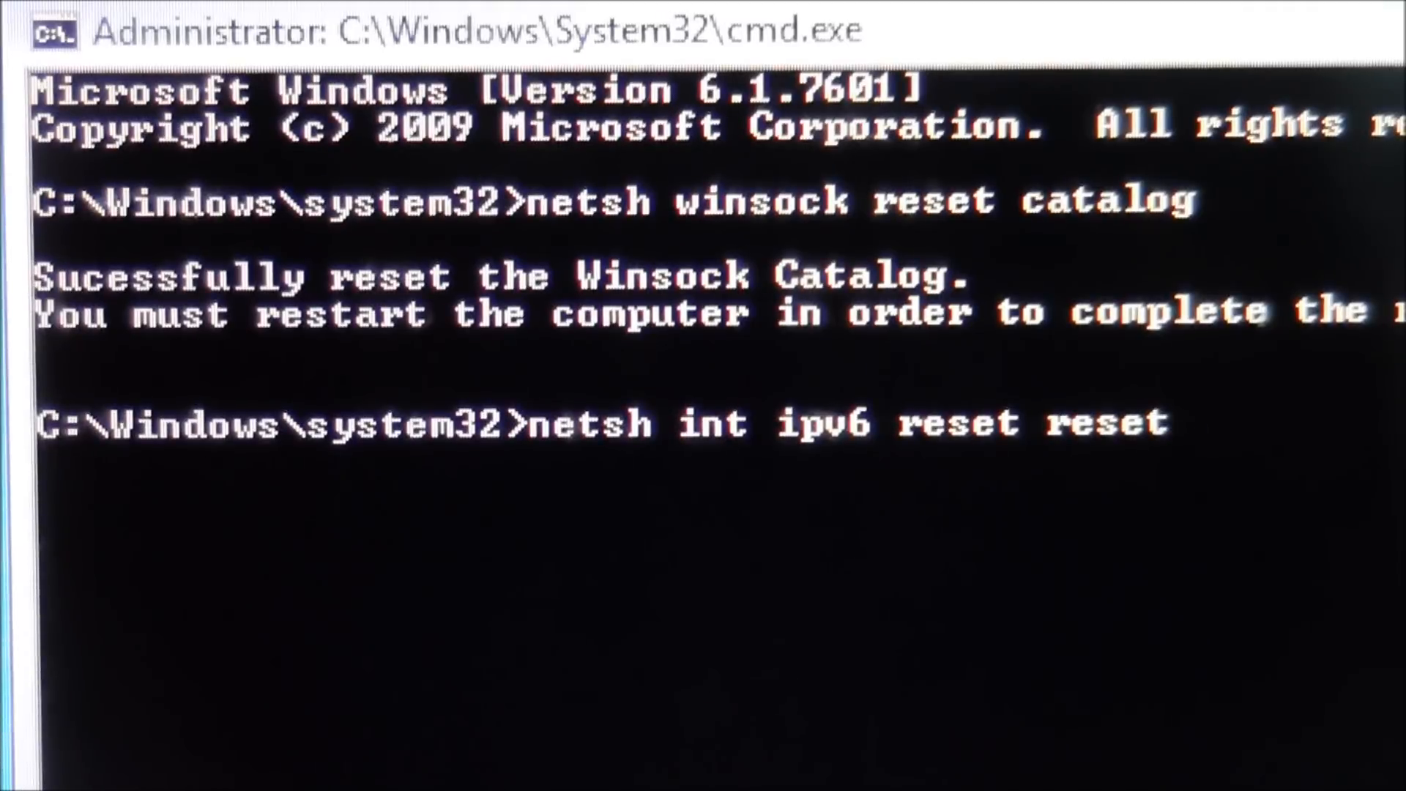
type(".log")
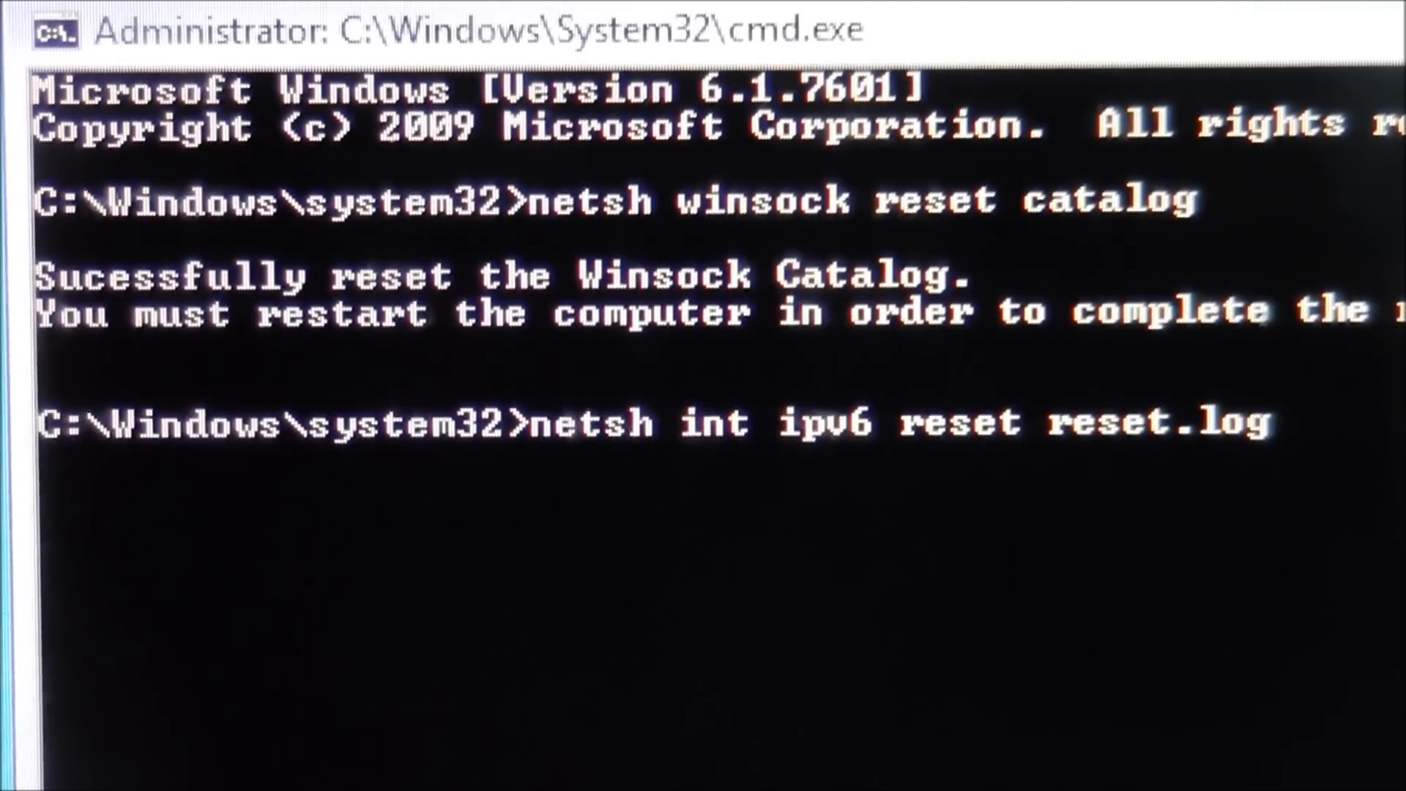
key("Return")
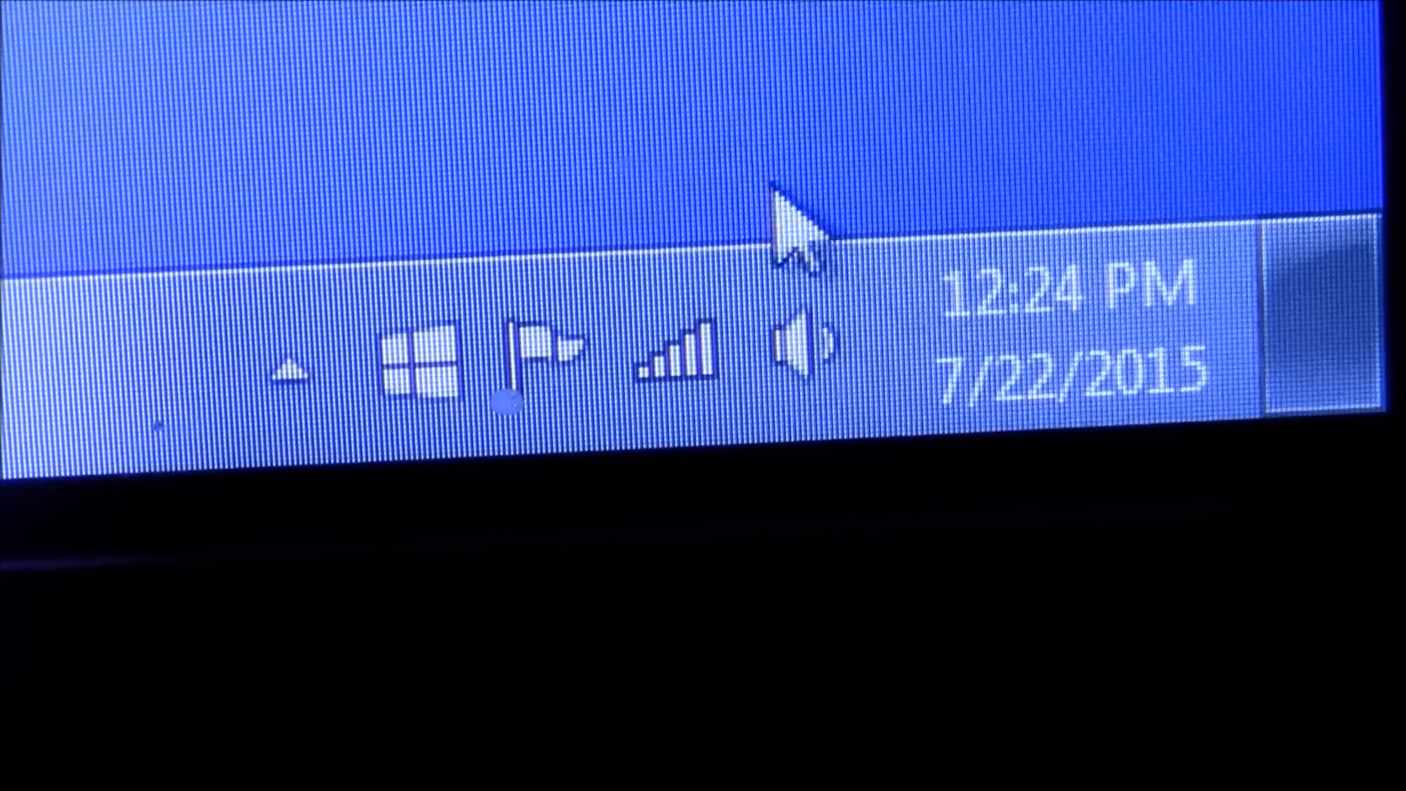
Show the Status window of the connected wireless network from the tray
left_click(677, 359)
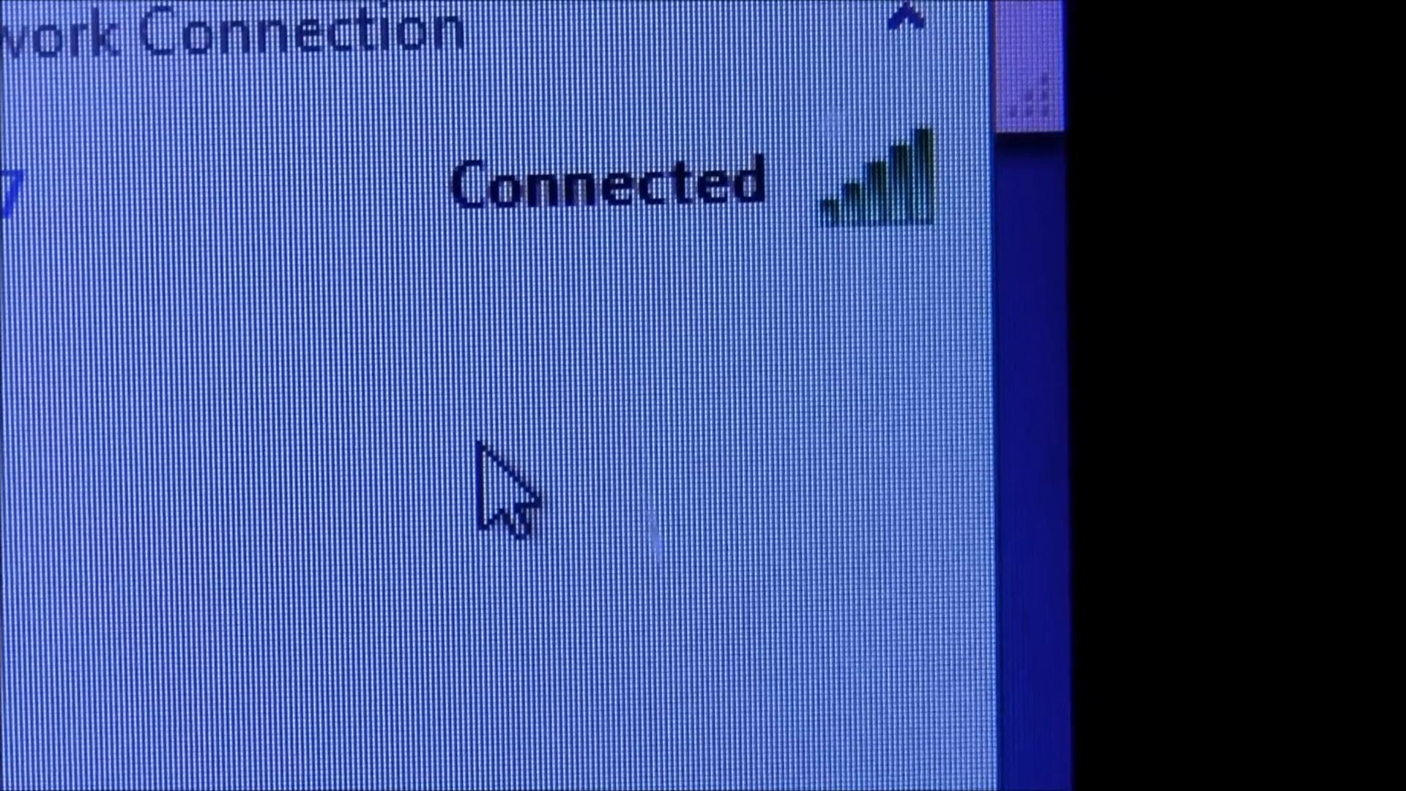
mouse_move(646, 336)
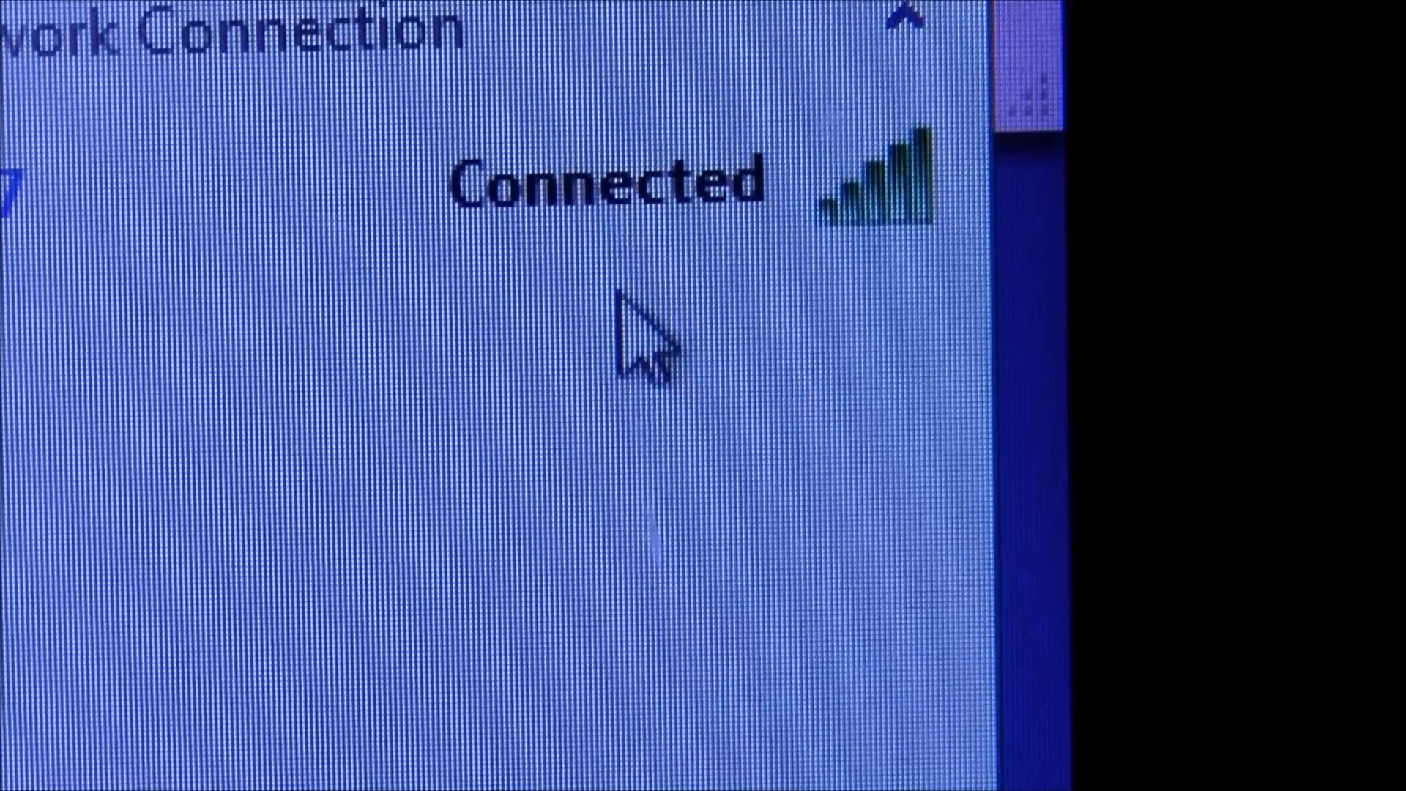
right_click(627, 332)
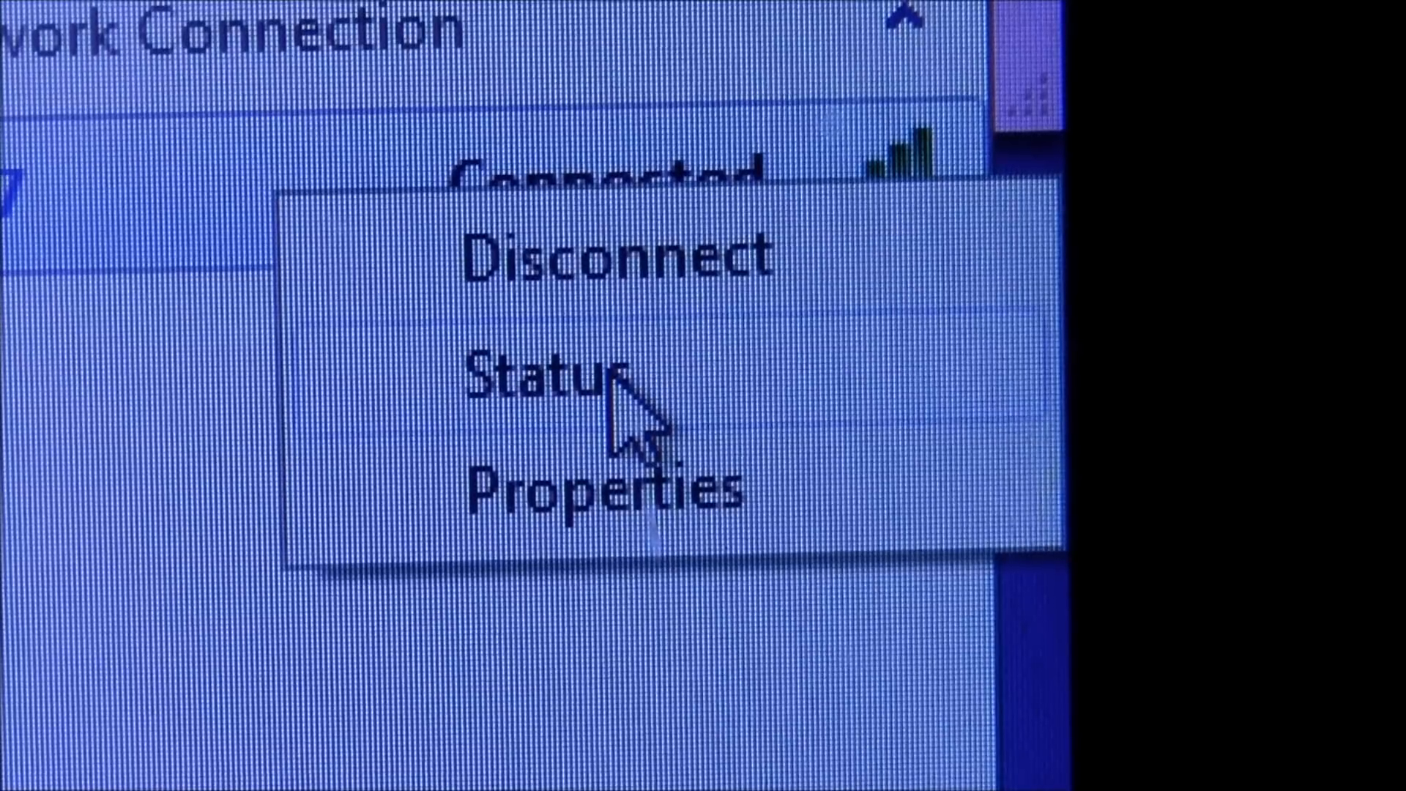
left_click(539, 376)
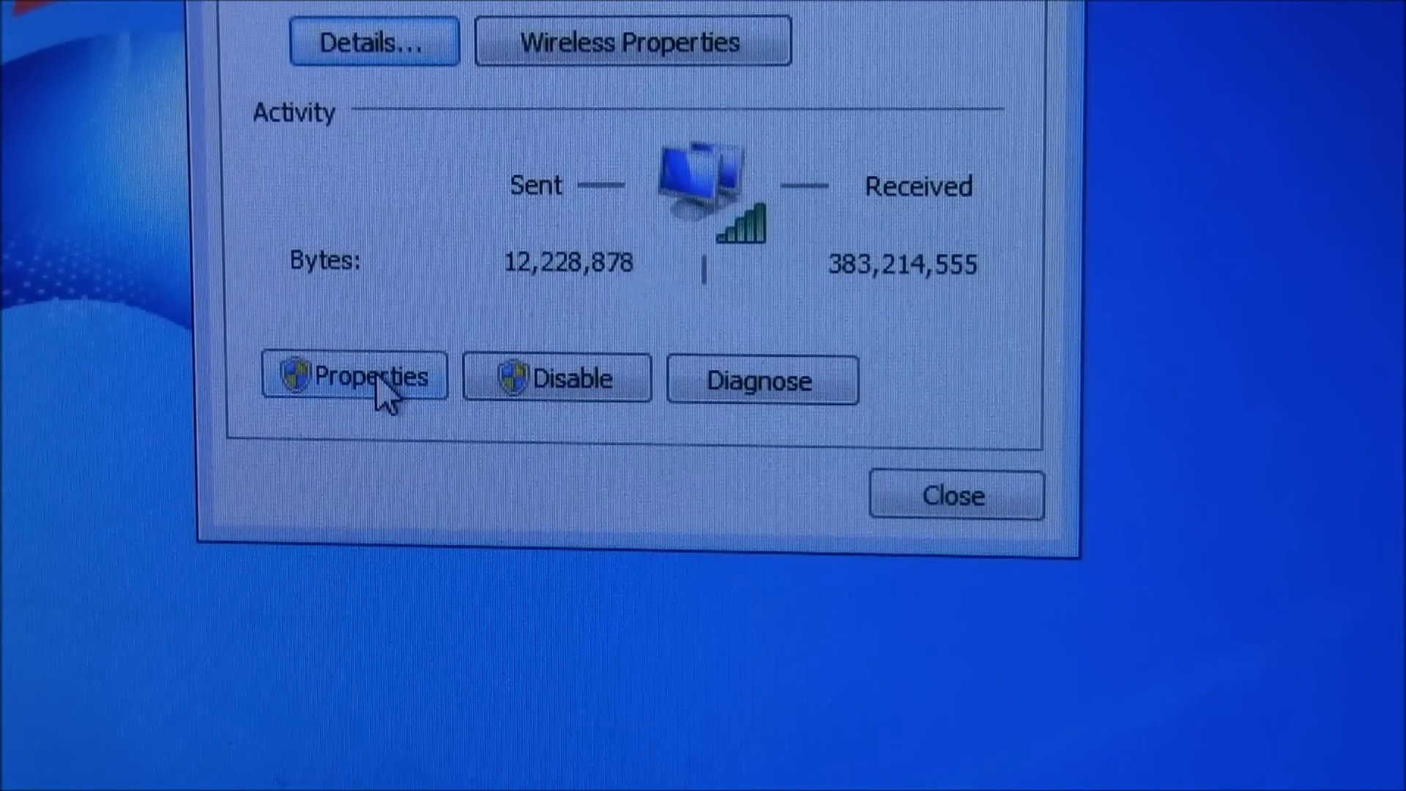
In the adapter's Power Management settings, uncheck 'Allow the computer to turn off this device to save power'
left_click(355, 376)
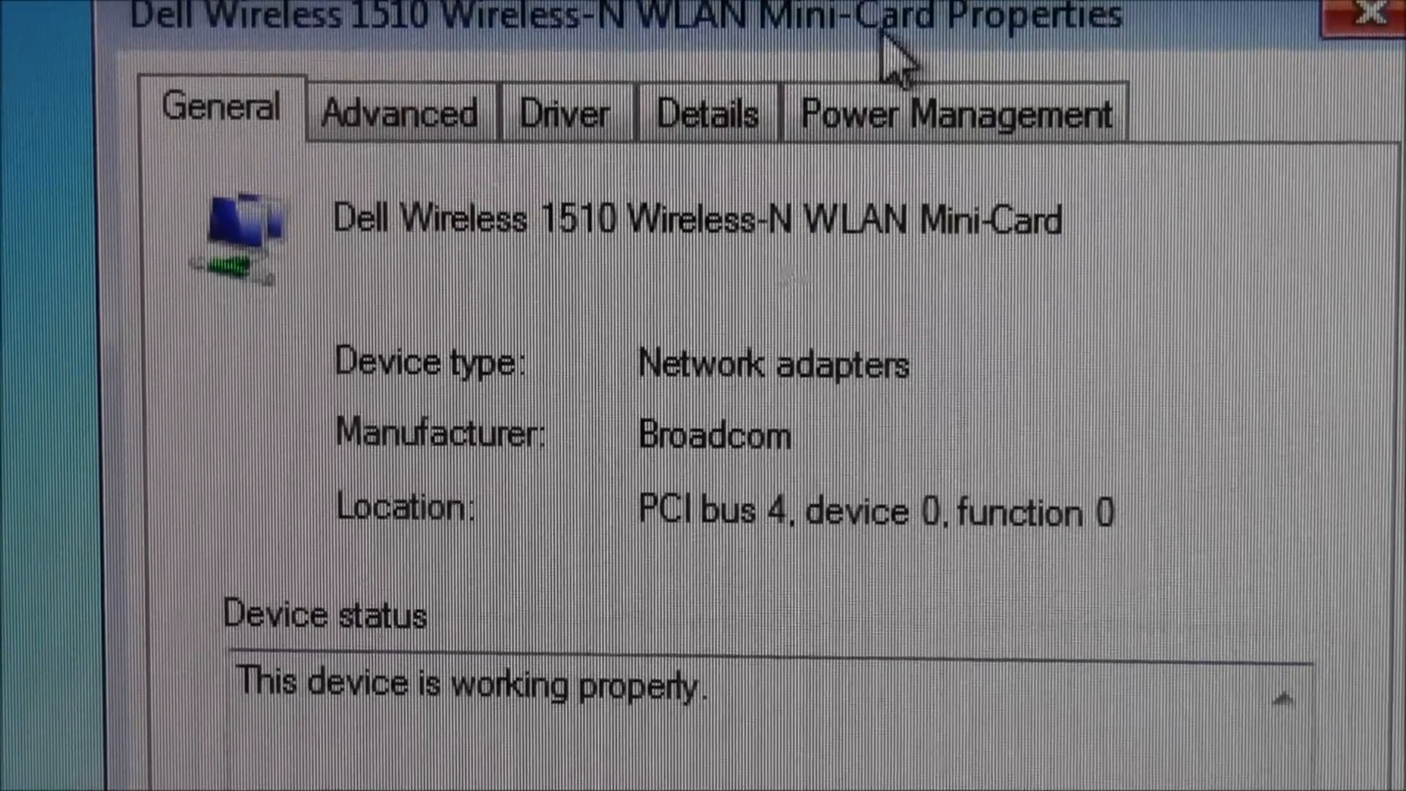
left_click(942, 112)
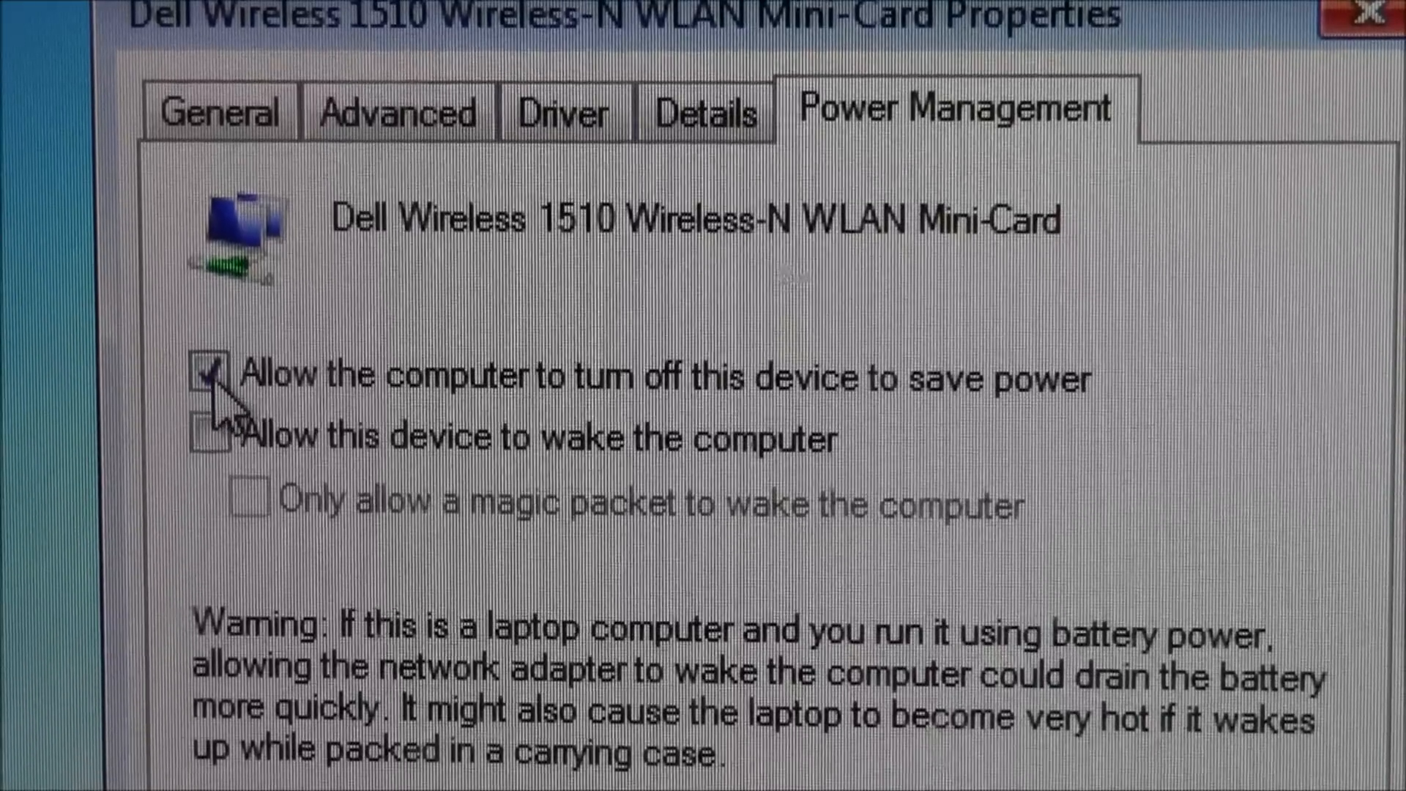
left_click(211, 373)
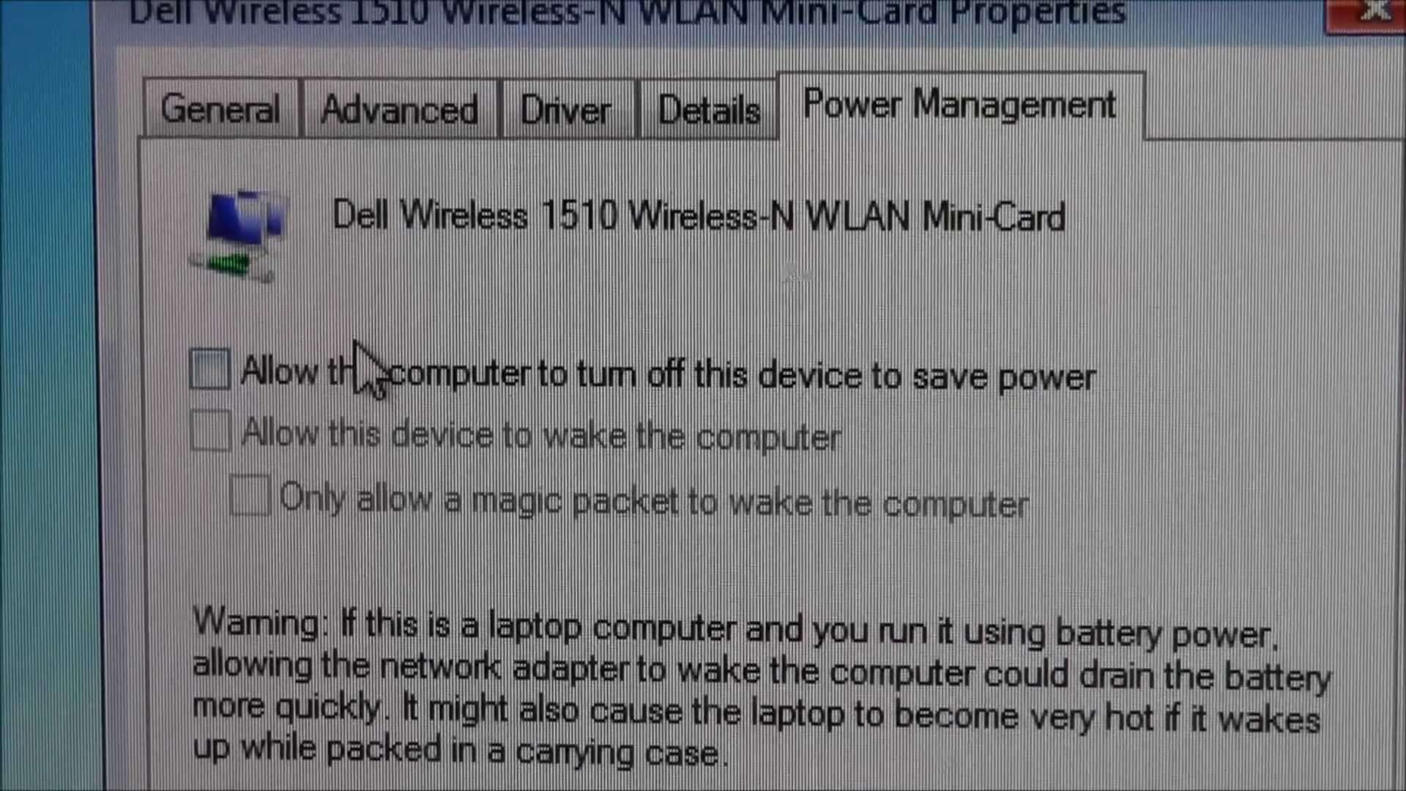